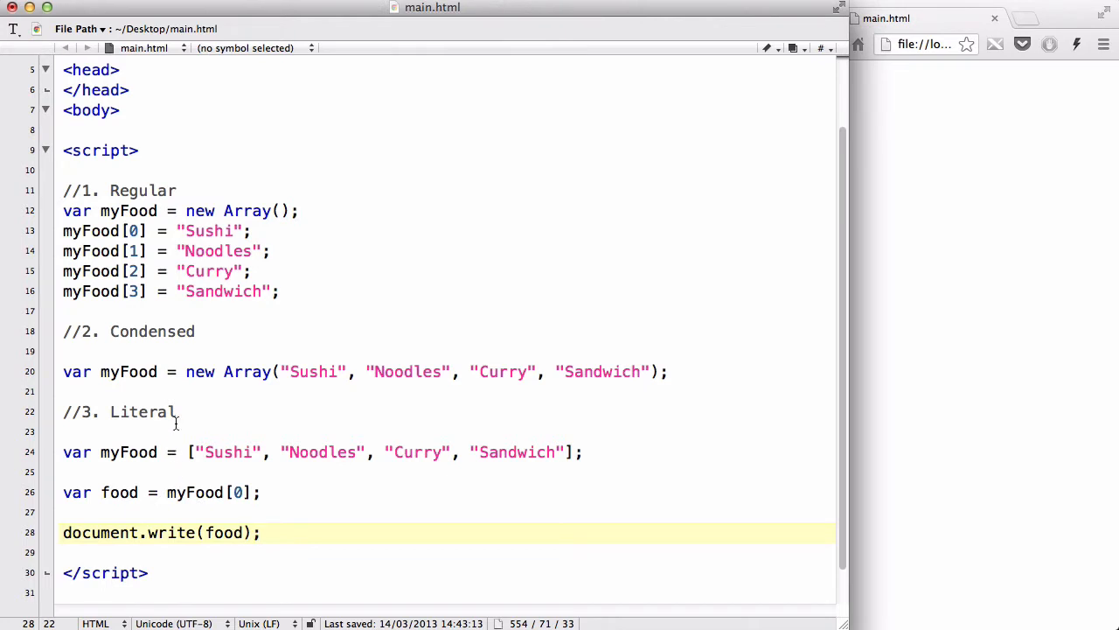
# Remove the old array example code from main.html, leaving an empty script block
pyautogui.click(260, 532)
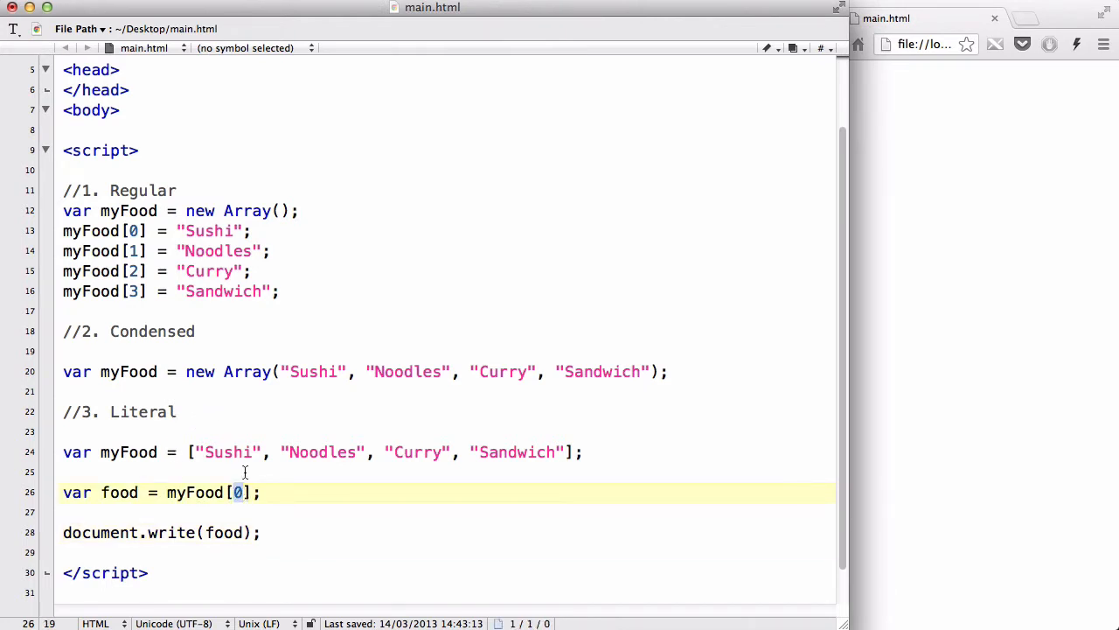
pyautogui.moveTo(348, 297)
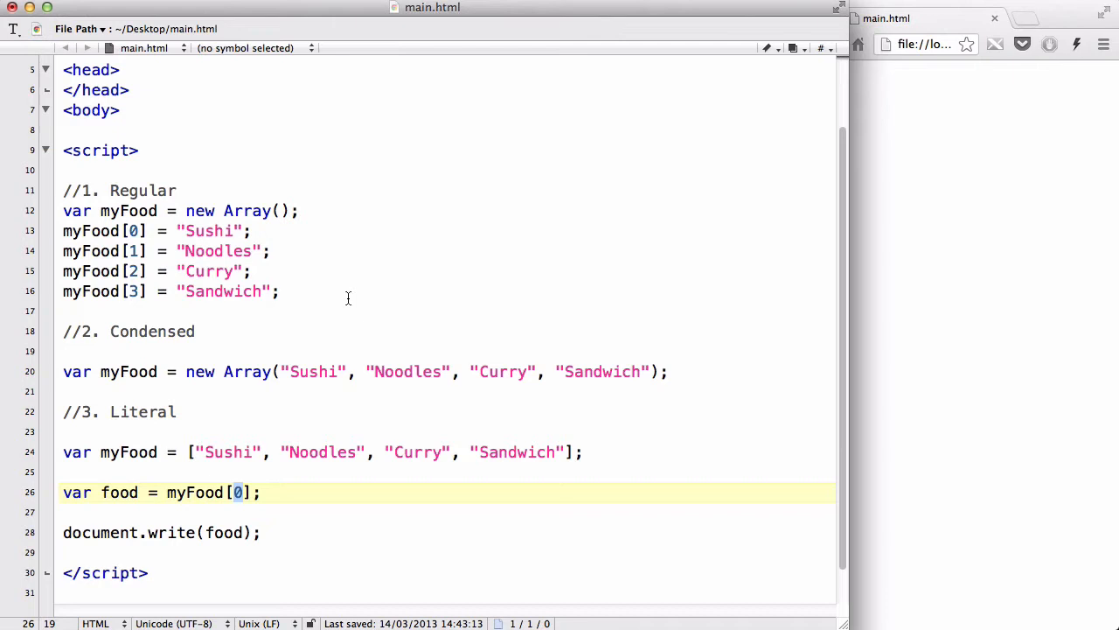
pyautogui.moveTo(338, 290)
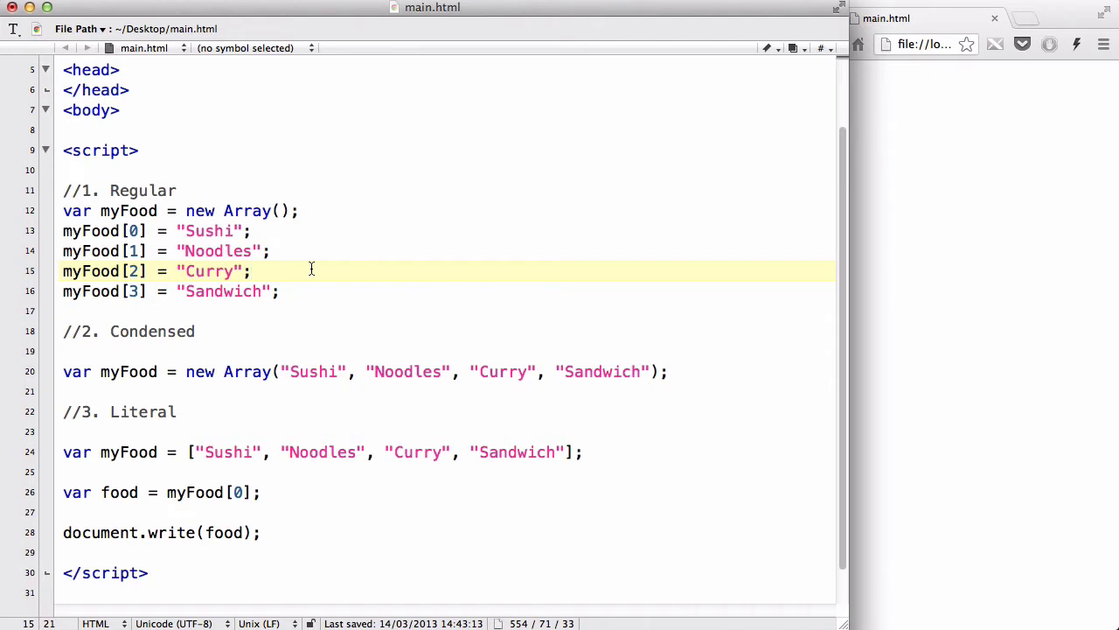
pyautogui.click(251, 271)
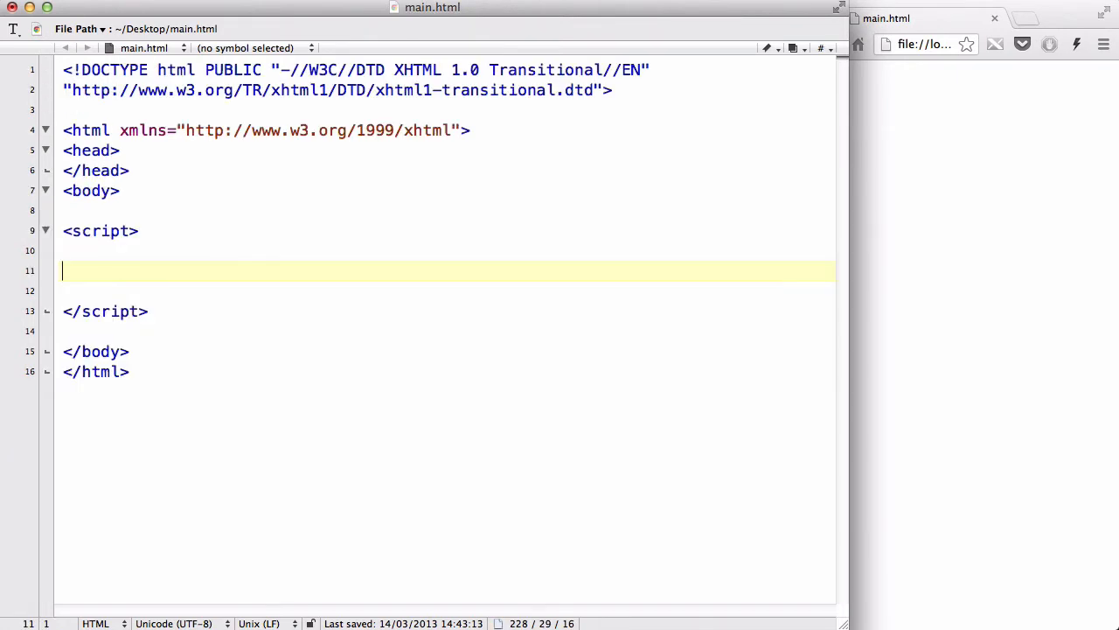
# Add the comment //Associative Array. as the first line of the script block
pyautogui.write('//')
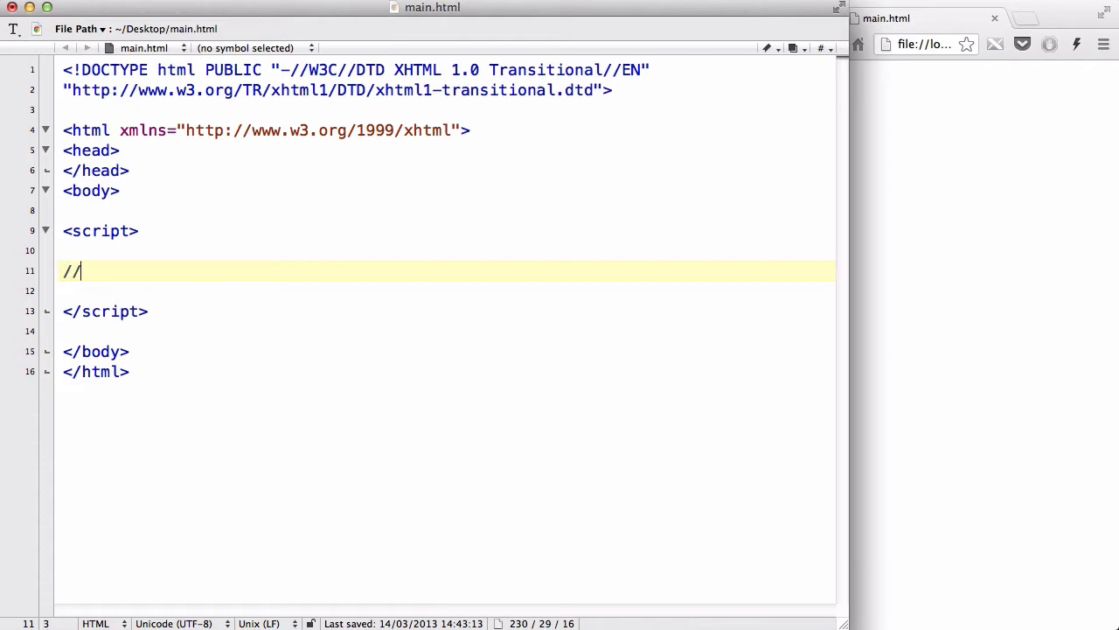
pyautogui.write('Associative')
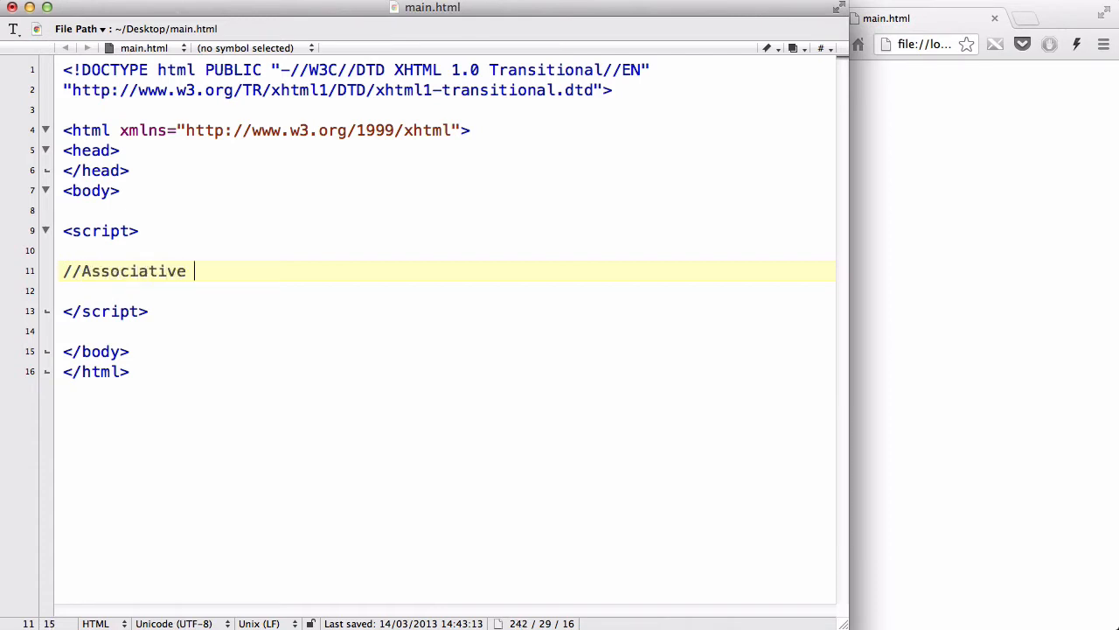
pyautogui.write('Array')
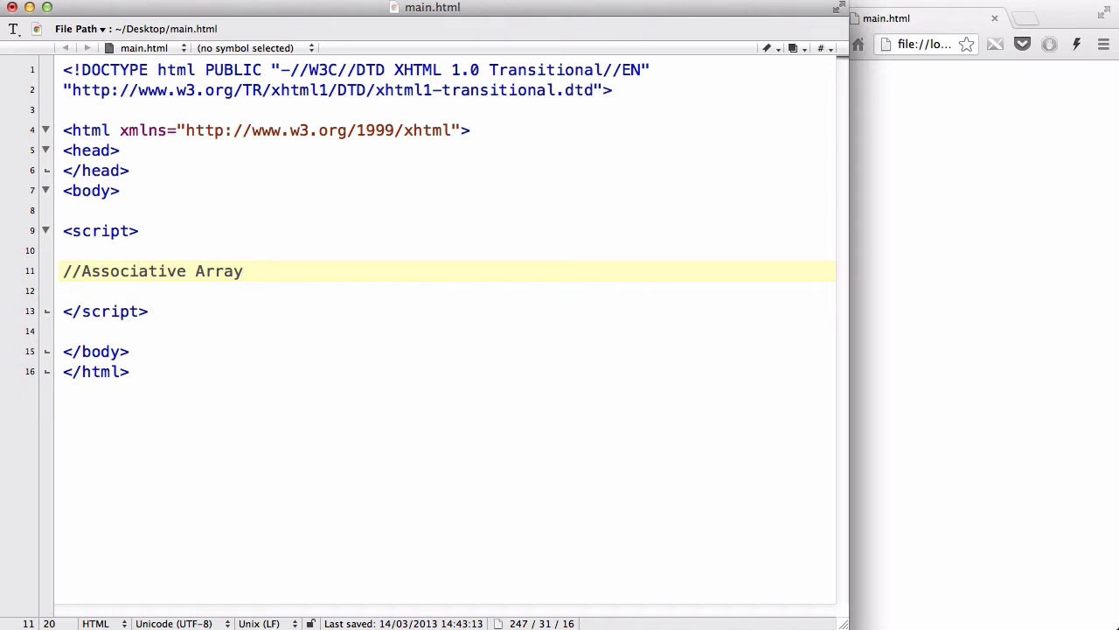
pyautogui.click(243, 271)
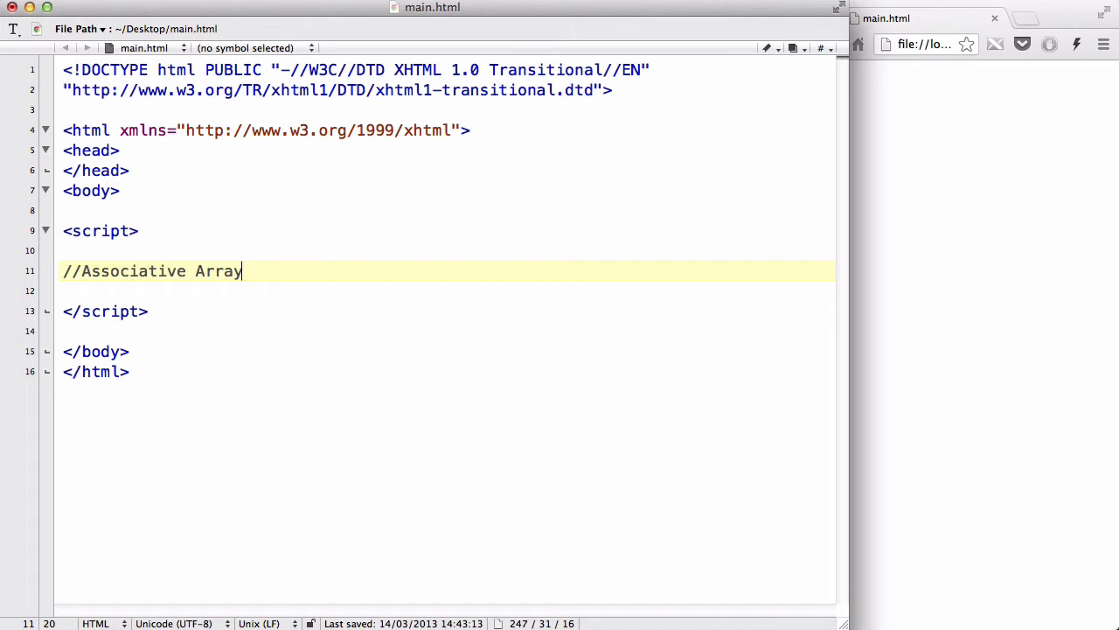
pyautogui.write('.')
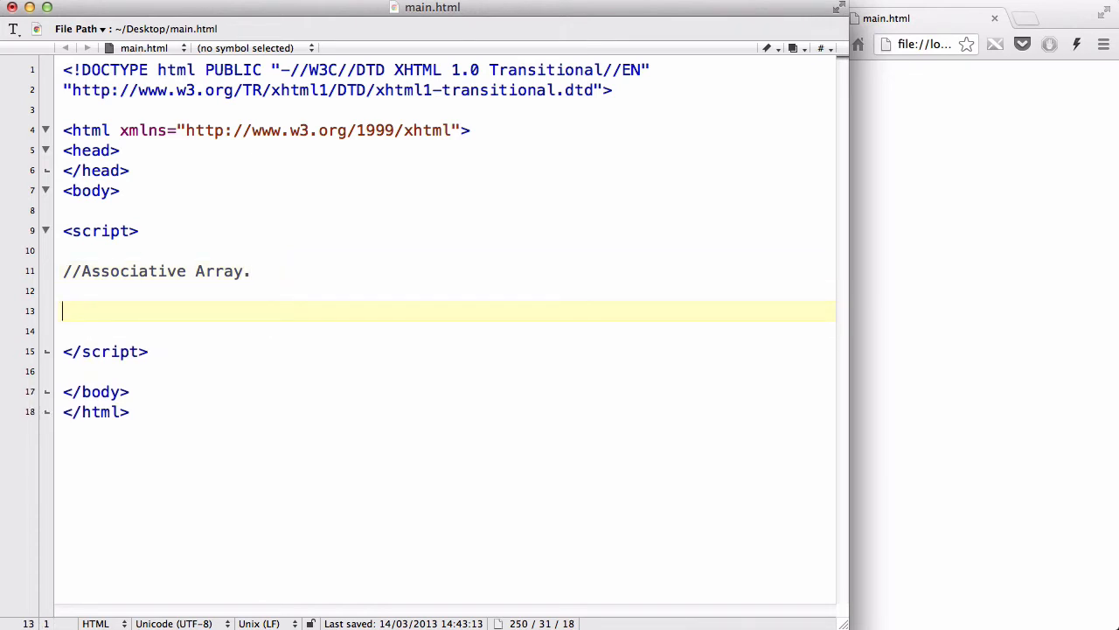
# Declare var fullCourse = new Array(); and a fullCourse['starter'] entry
pyautogui.write('var full')
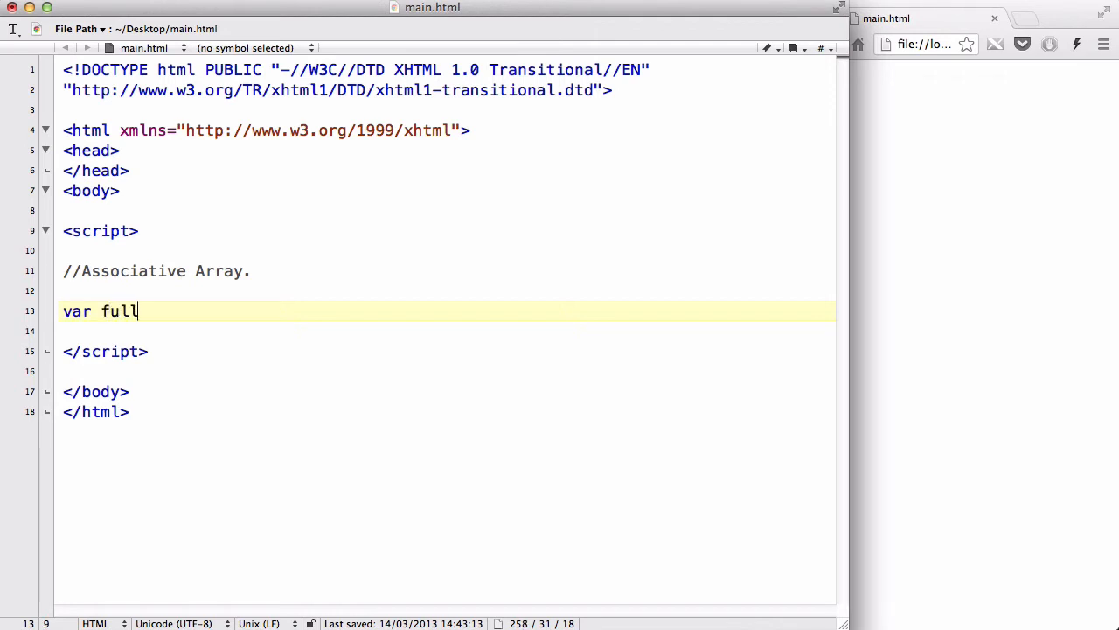
pyautogui.write('Course =')
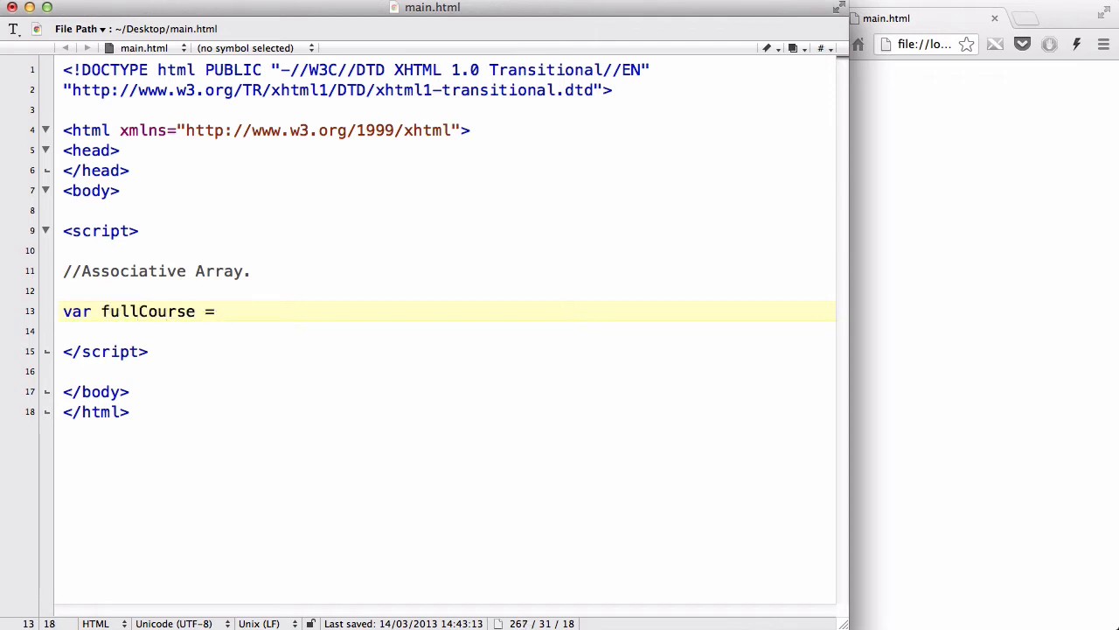
pyautogui.write('new Ar')
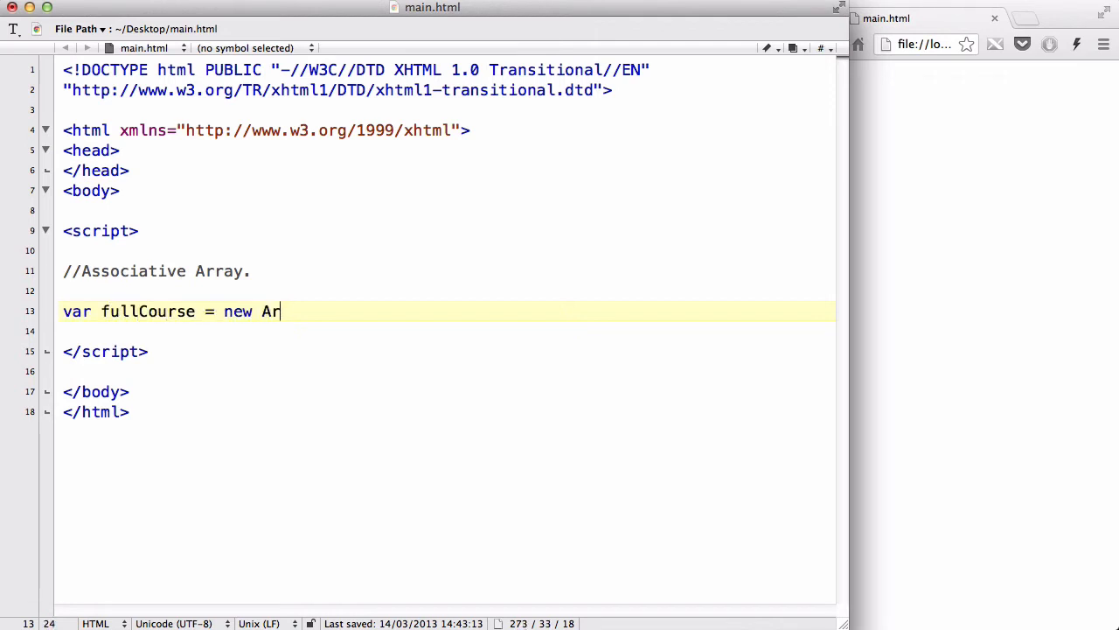
pyautogui.write('ray();')
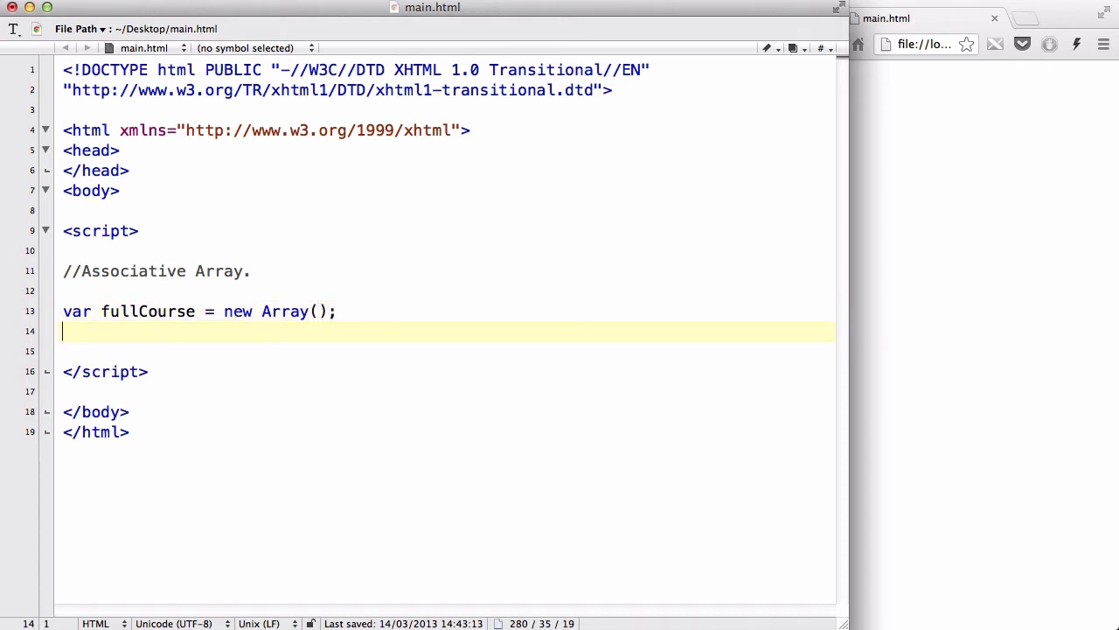
pyautogui.write('fullC')
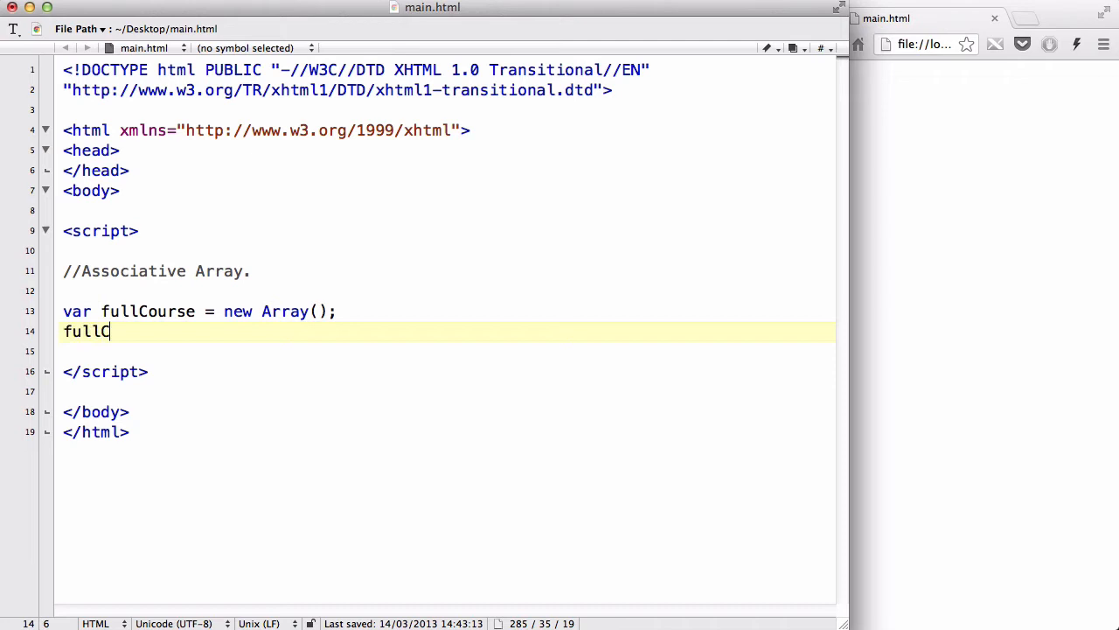
pyautogui.write('our')
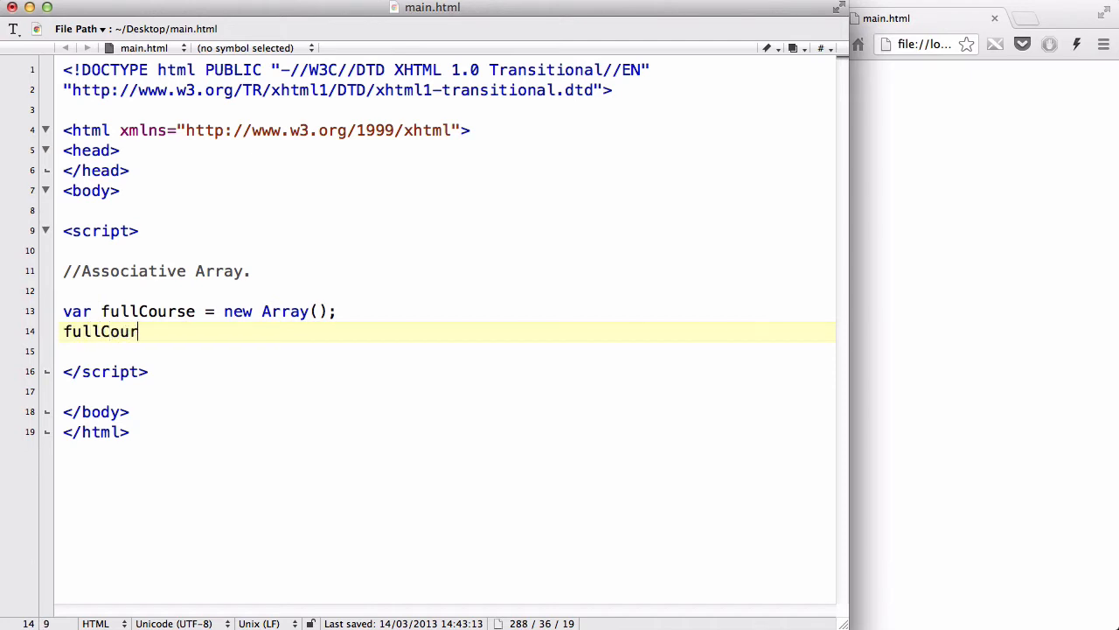
pyautogui.write('se[')
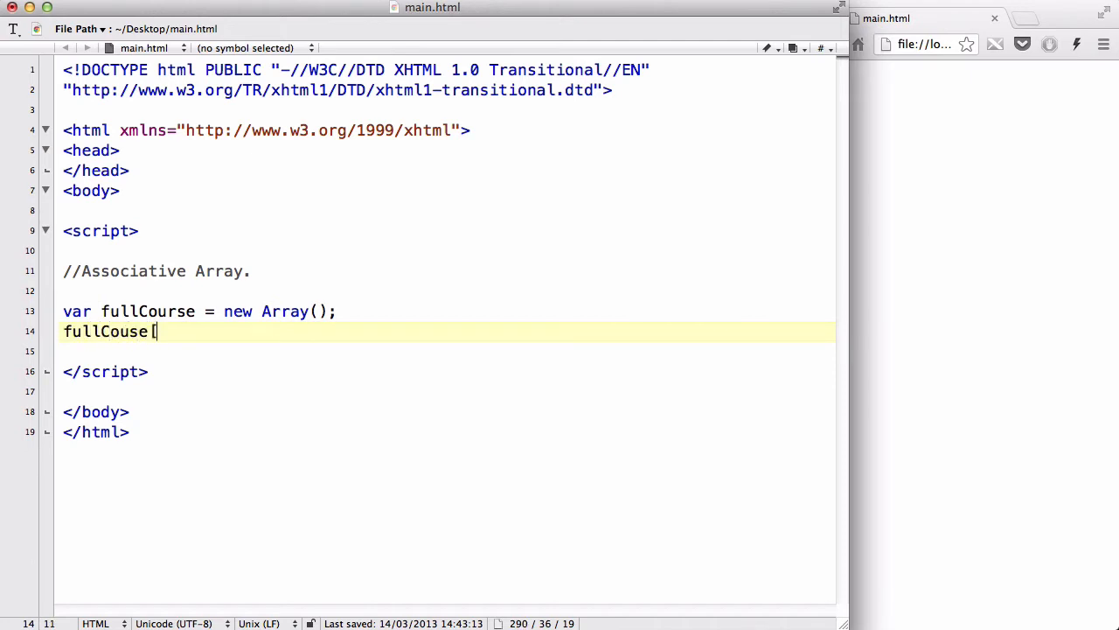
pyautogui.write('0]')
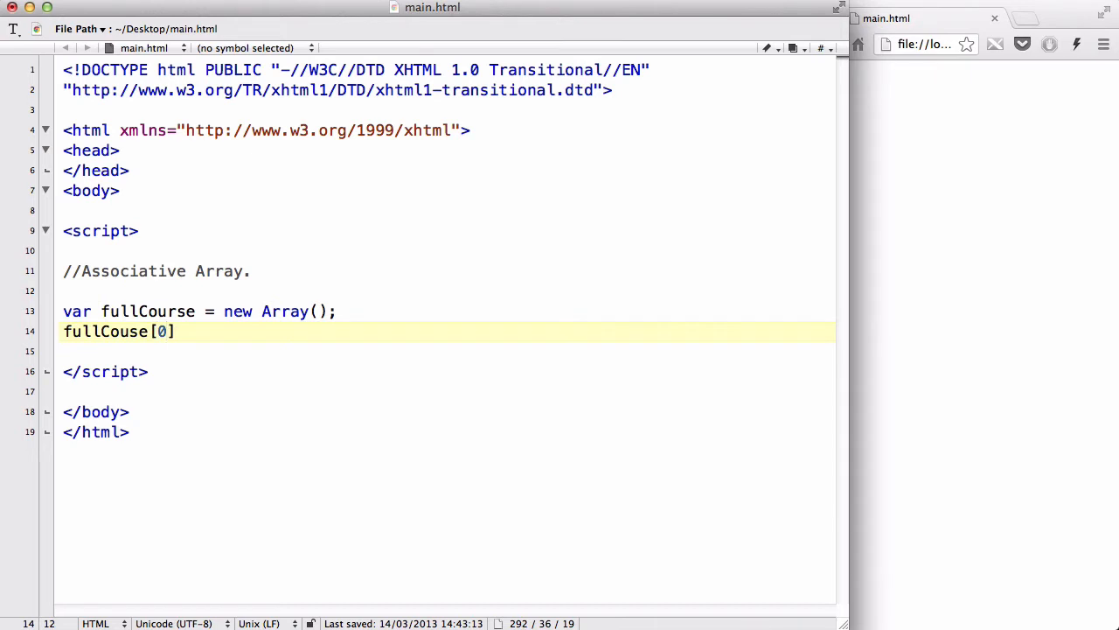
pyautogui.write("'")
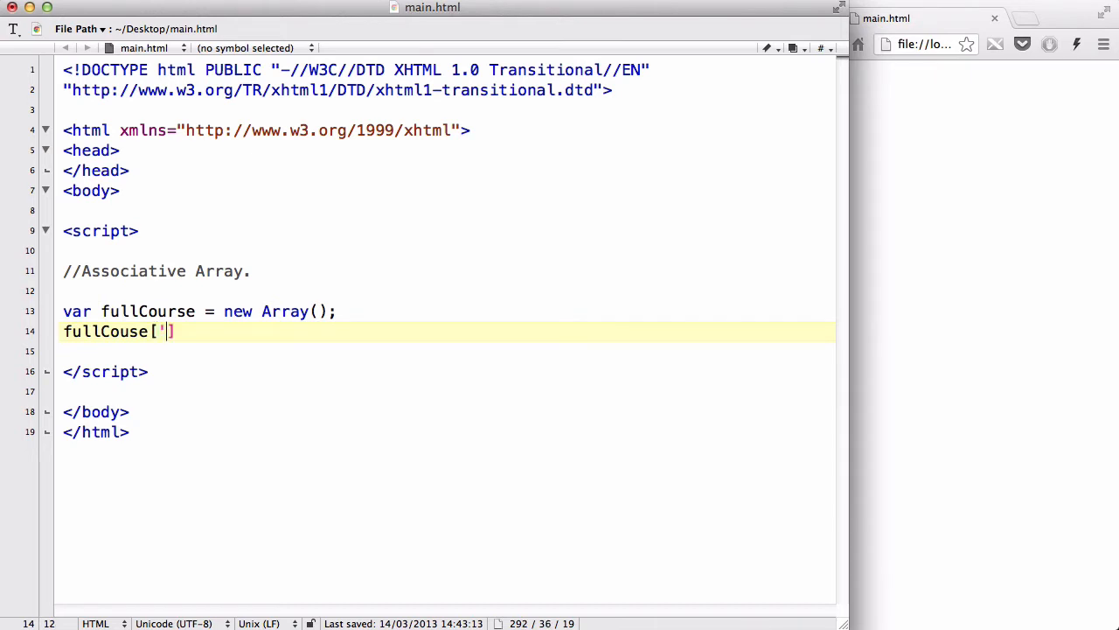
pyautogui.write('star')
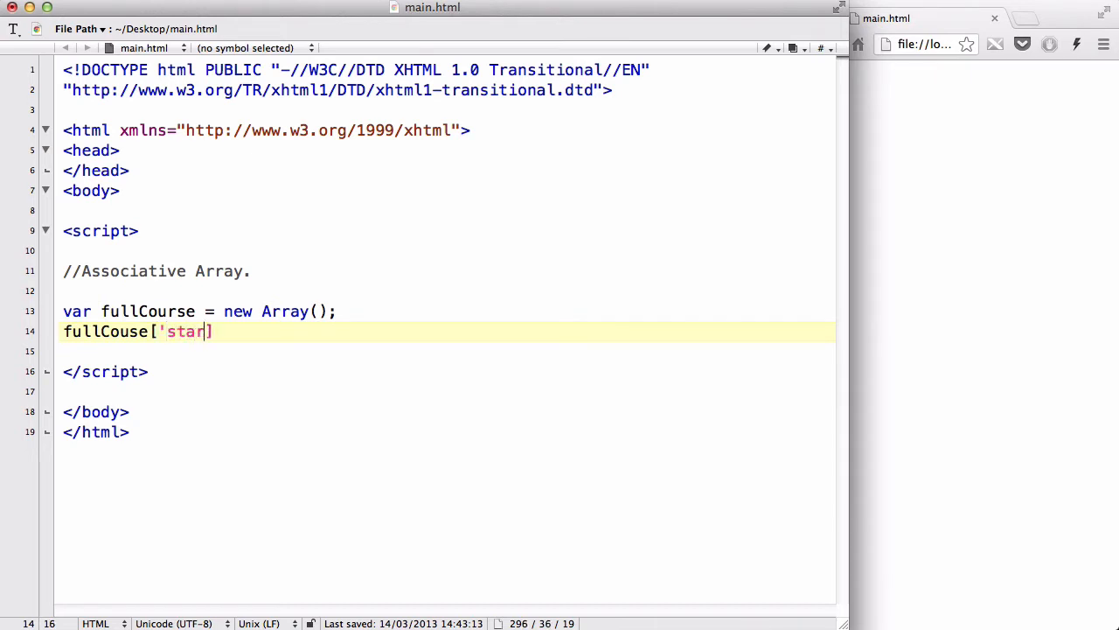
pyautogui.write("ter'")
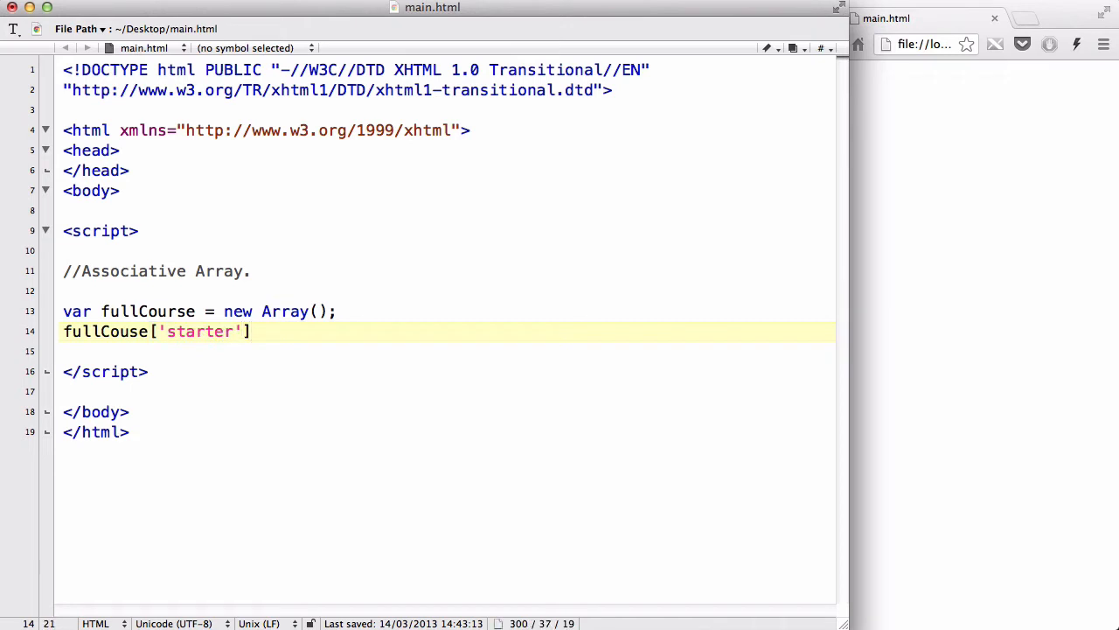
pyautogui.write('= ""')
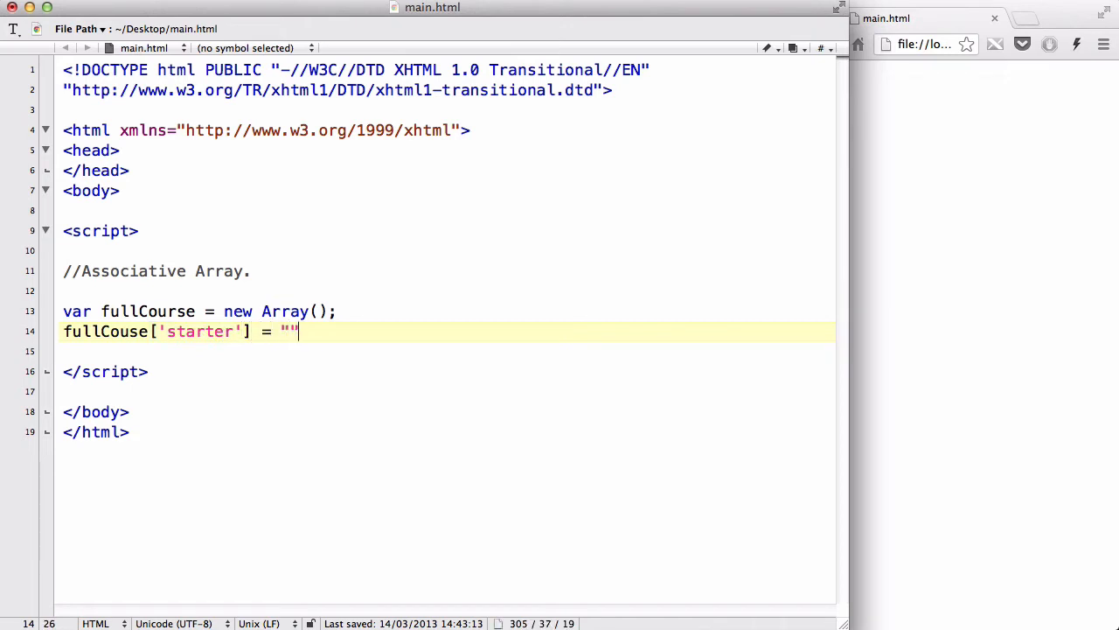
pyautogui.write(';')
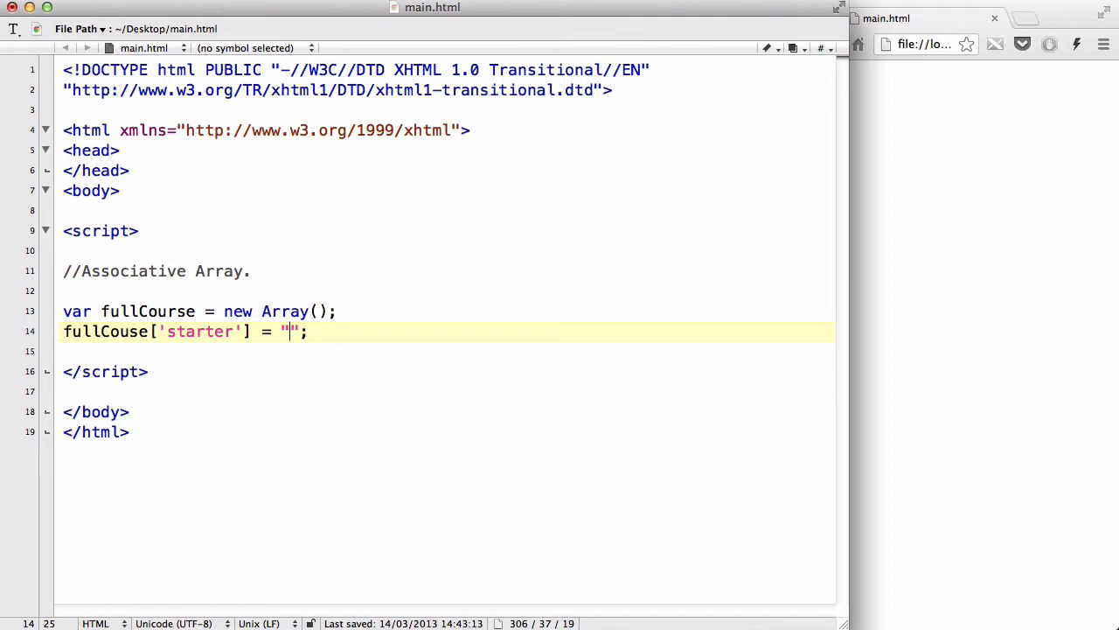
pyautogui.write('Q')
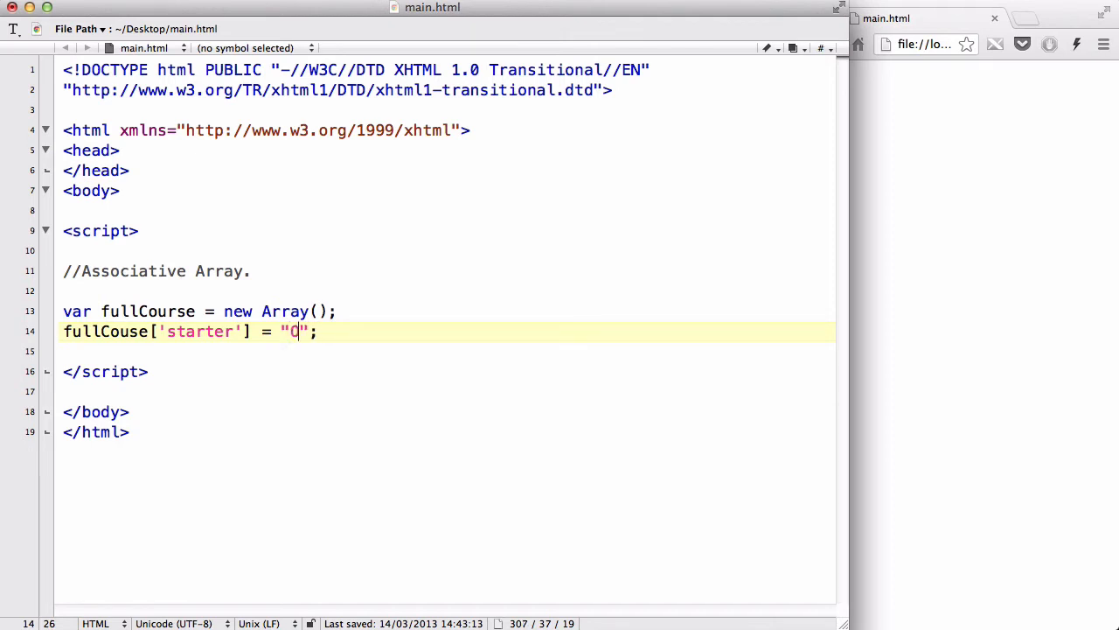
pyautogui.write('lives')
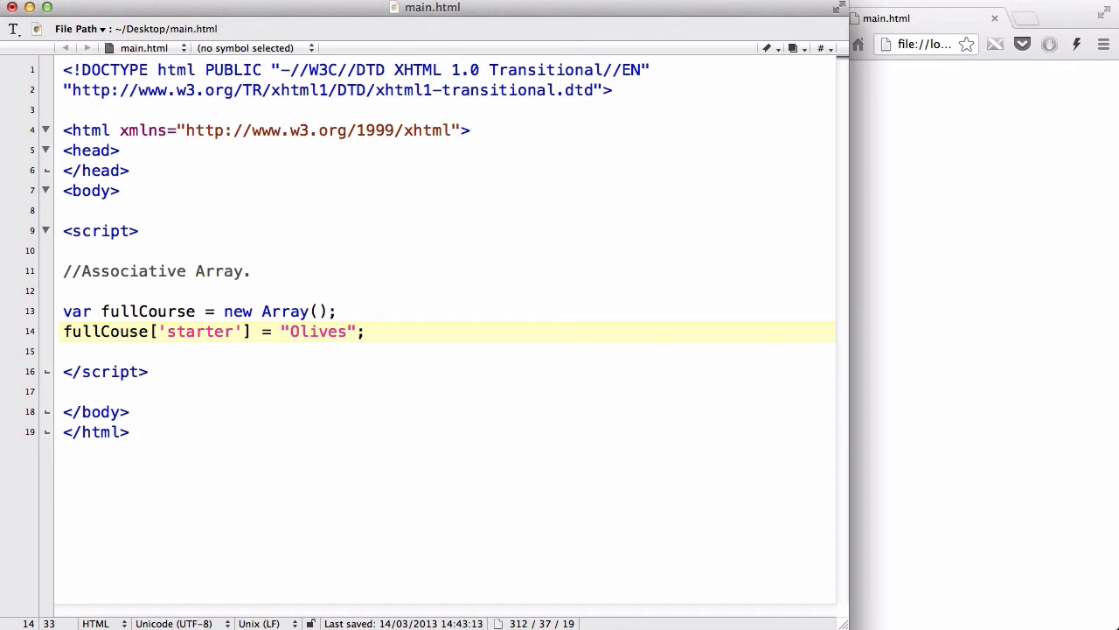
# Add fullCourse['main'] = "Steak";
pyautogui.write('fullCour')
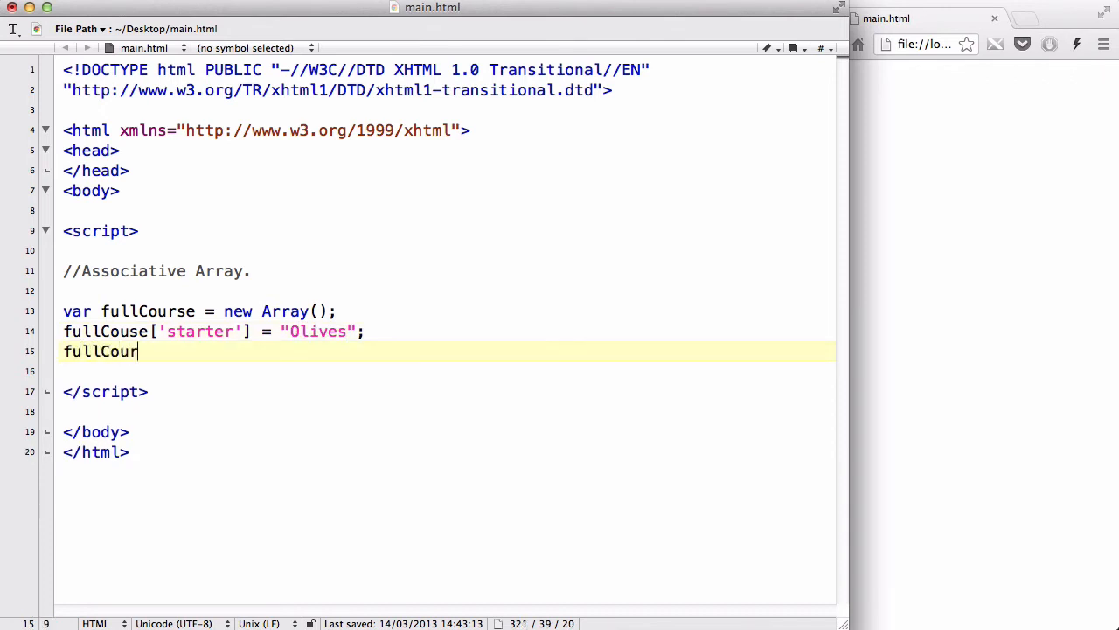
pyautogui.write('se')
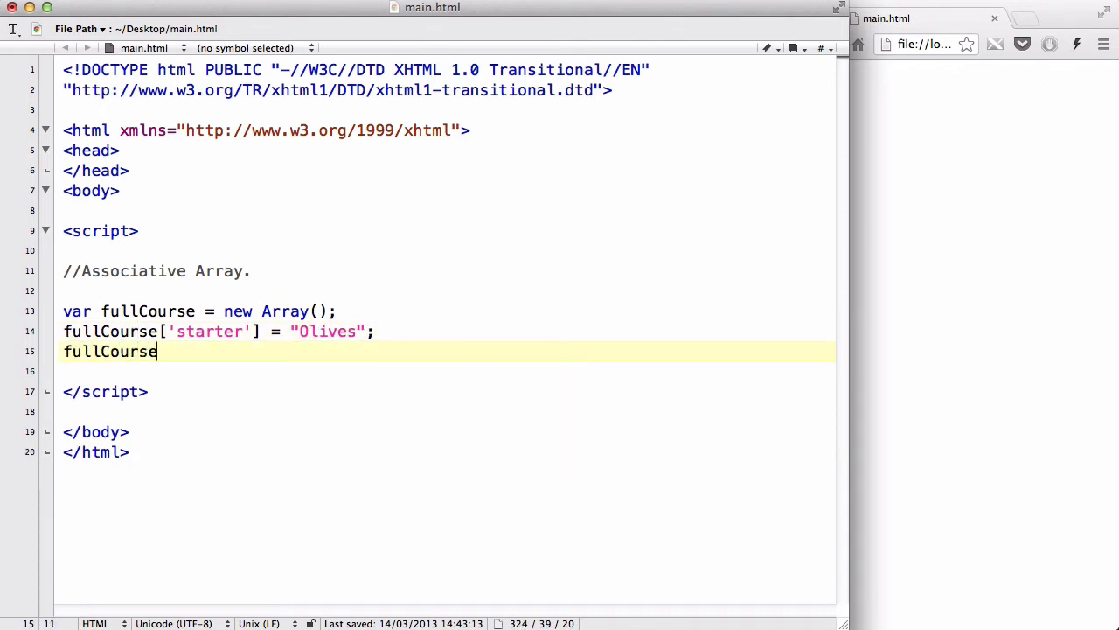
pyautogui.write("['']")
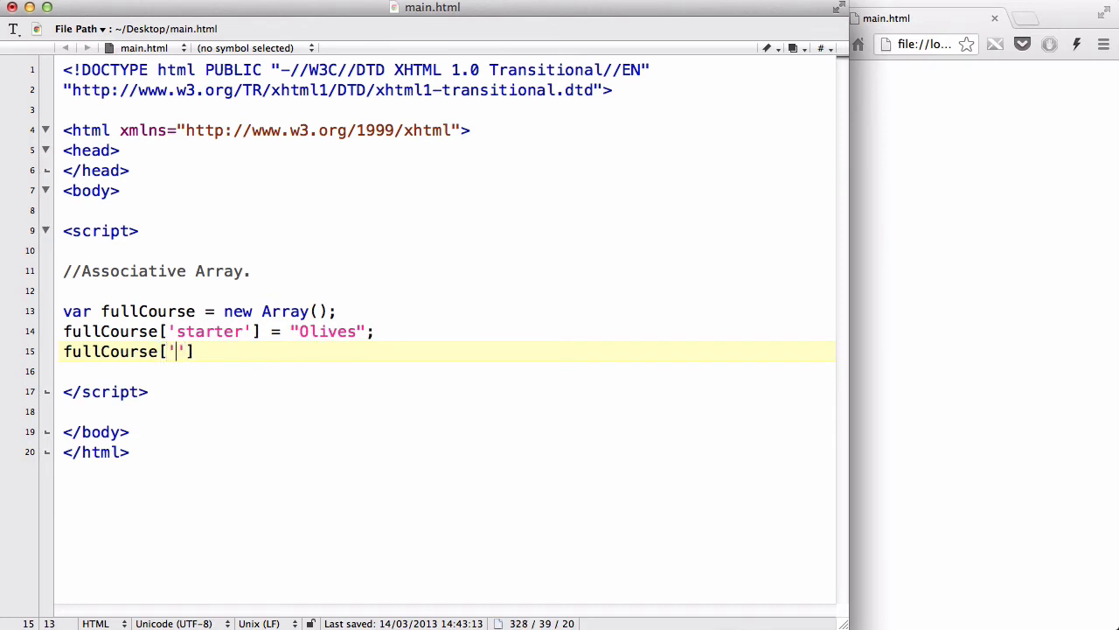
pyautogui.write('main')
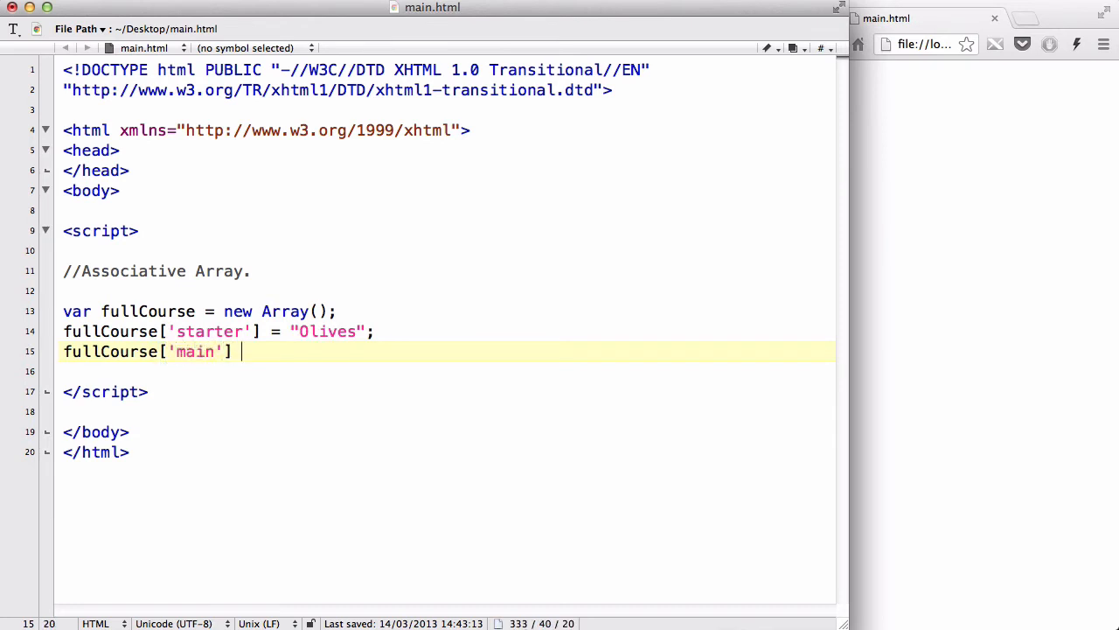
pyautogui.write('= "";')
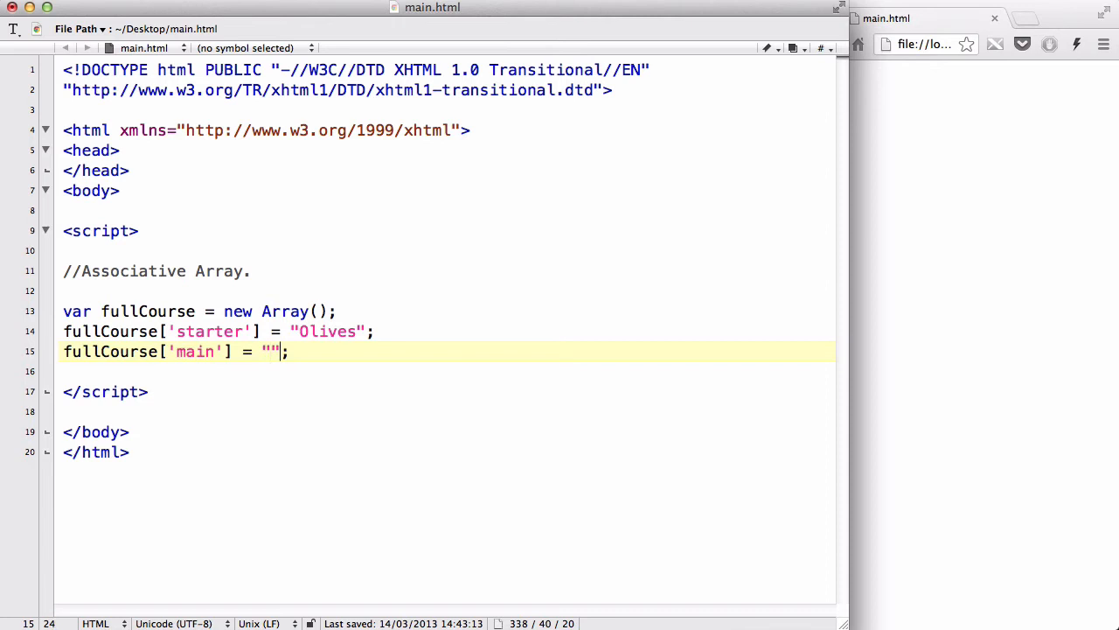
pyautogui.press('Left')
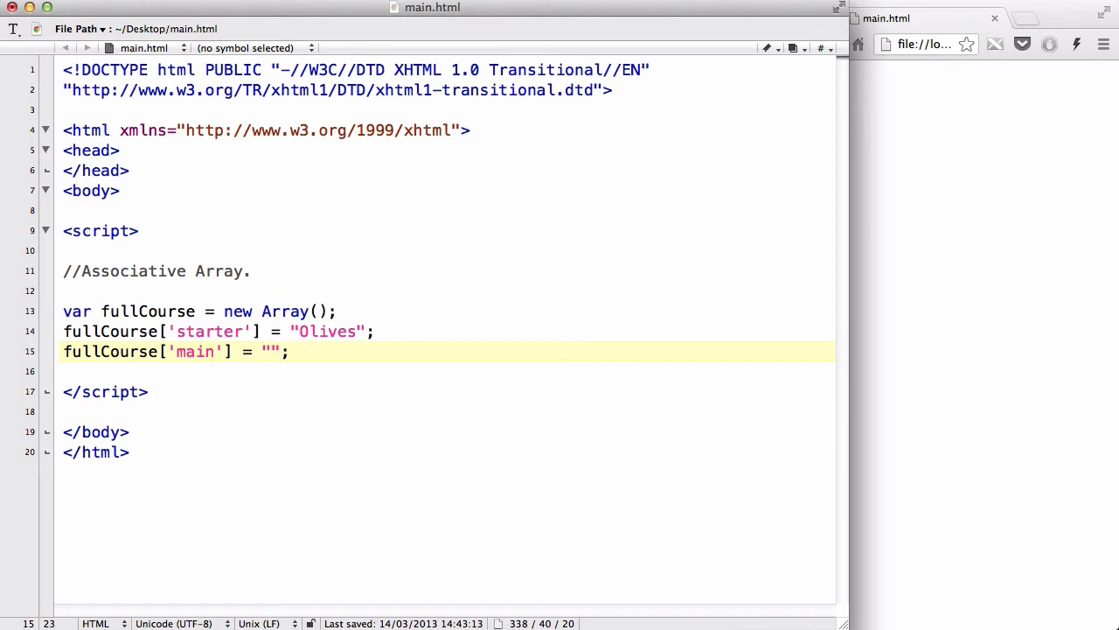
pyautogui.click(269, 350)
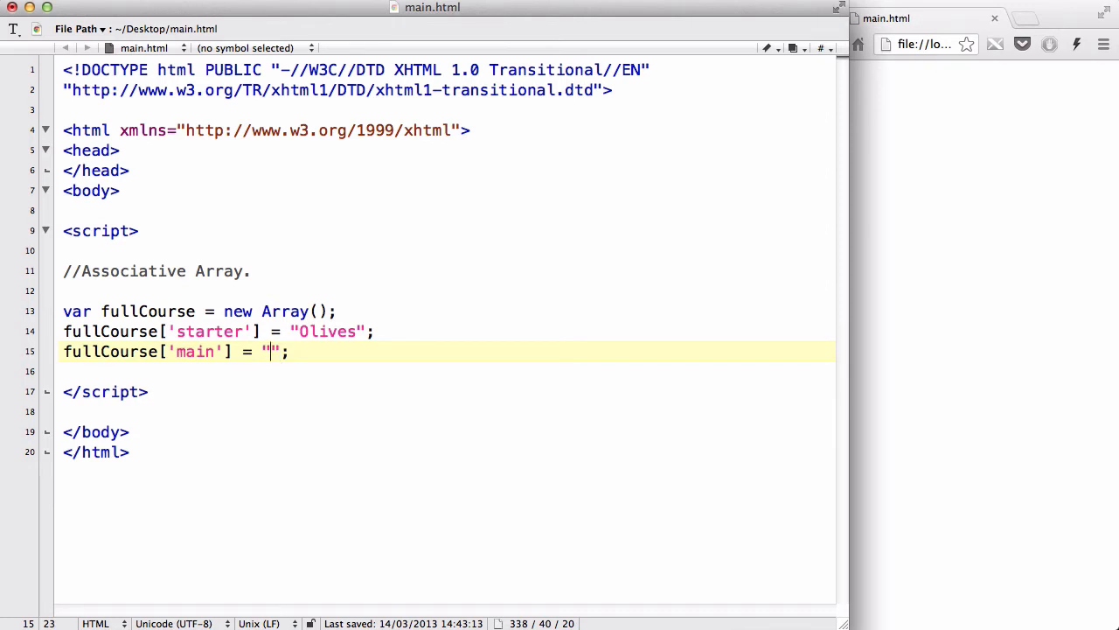
pyautogui.write('Steak')
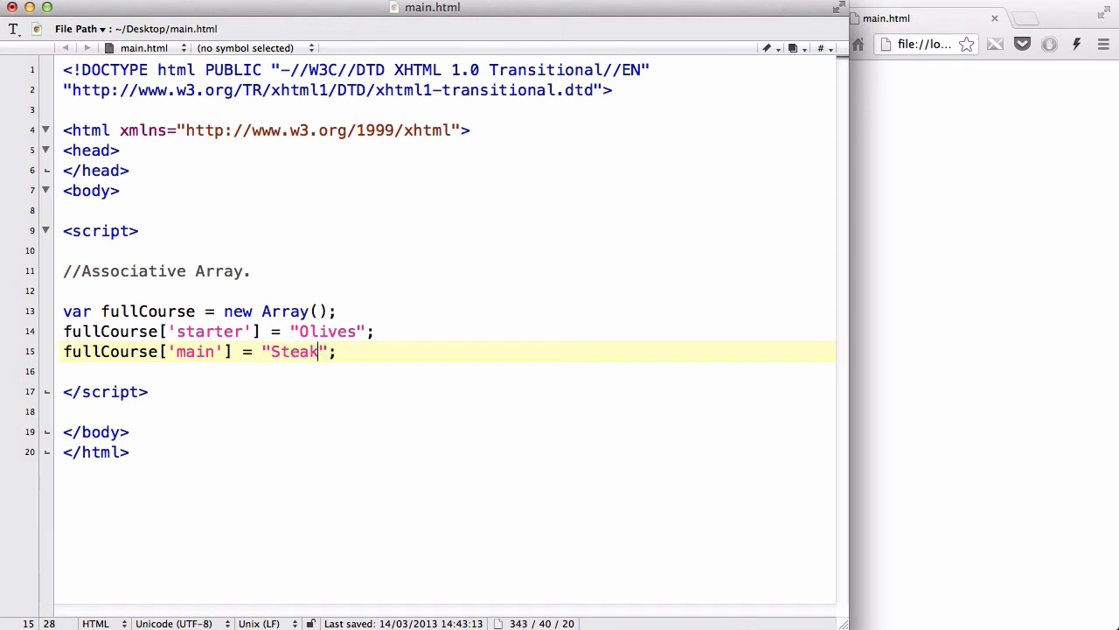
# Add fullCourse['dessert'] = "Chocolate muffins" and fullCourse['drink'] = "Coke" entries
pyautogui.write('ful')
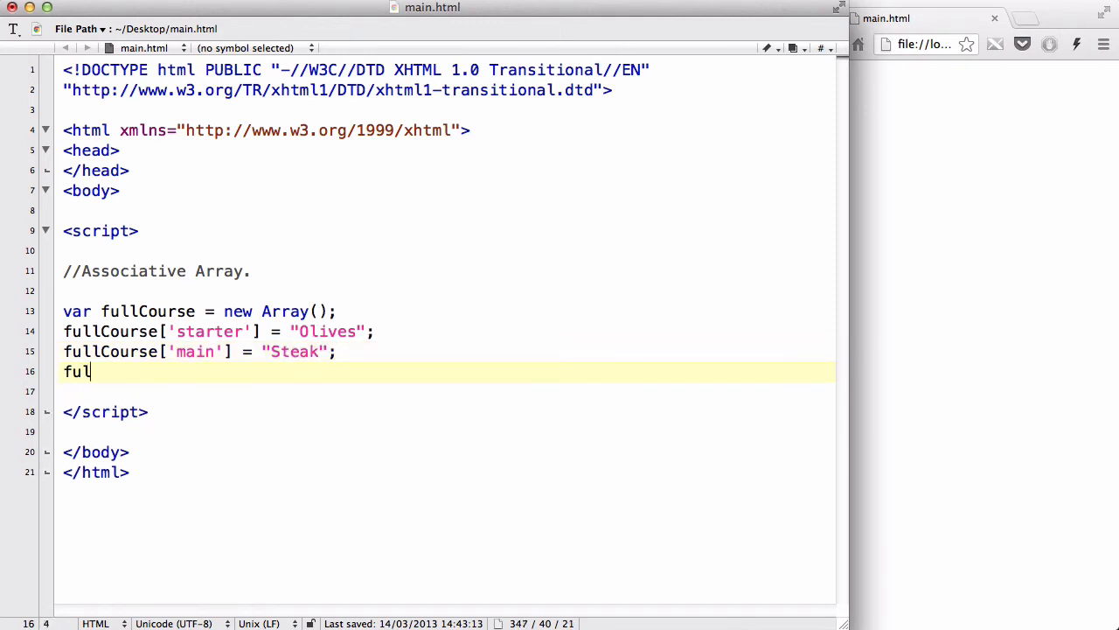
pyautogui.write('lCourse')
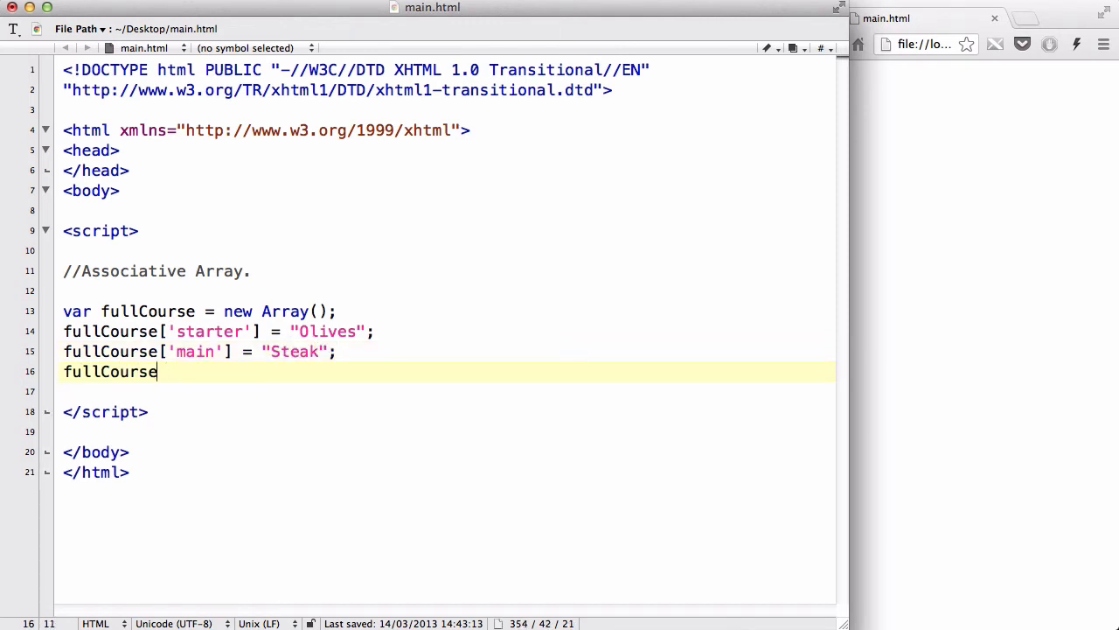
pyautogui.write("['']")
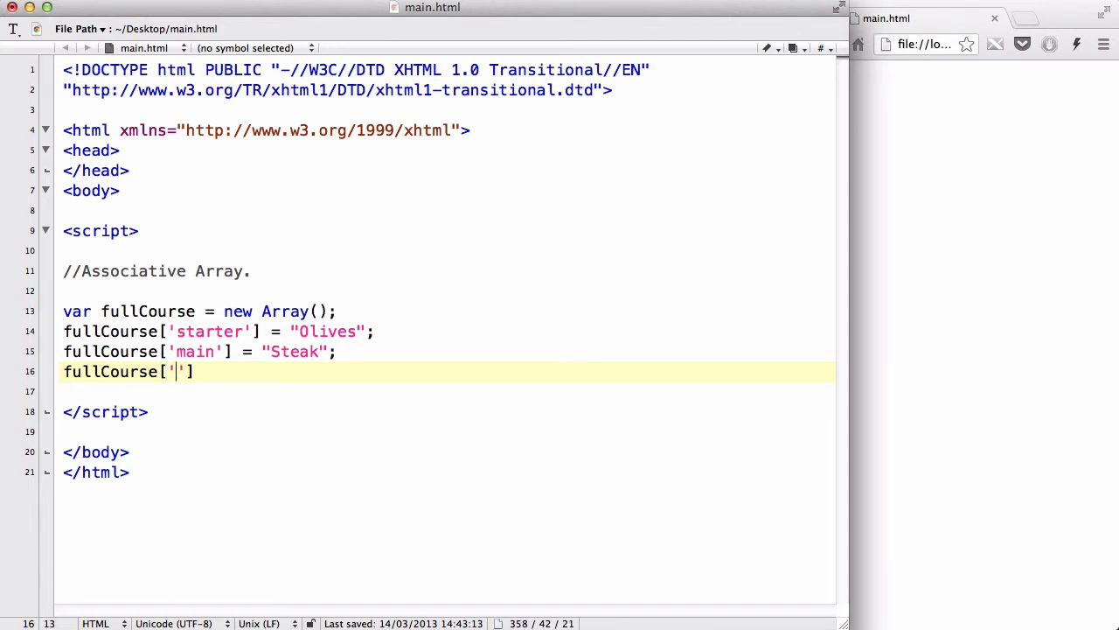
pyautogui.write('dessert')
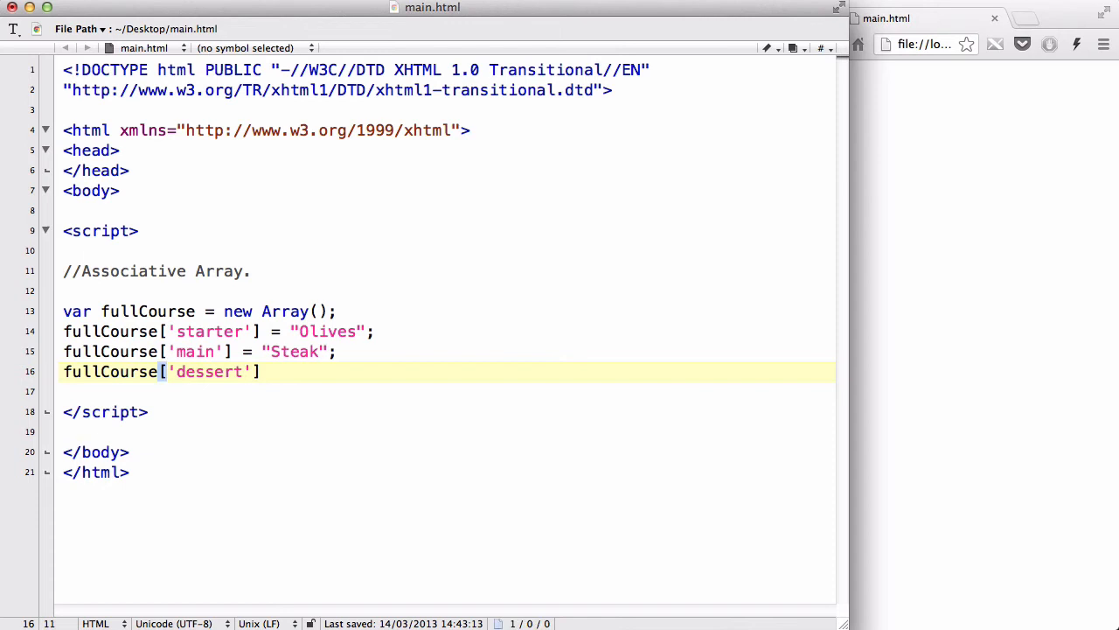
pyautogui.write('=')
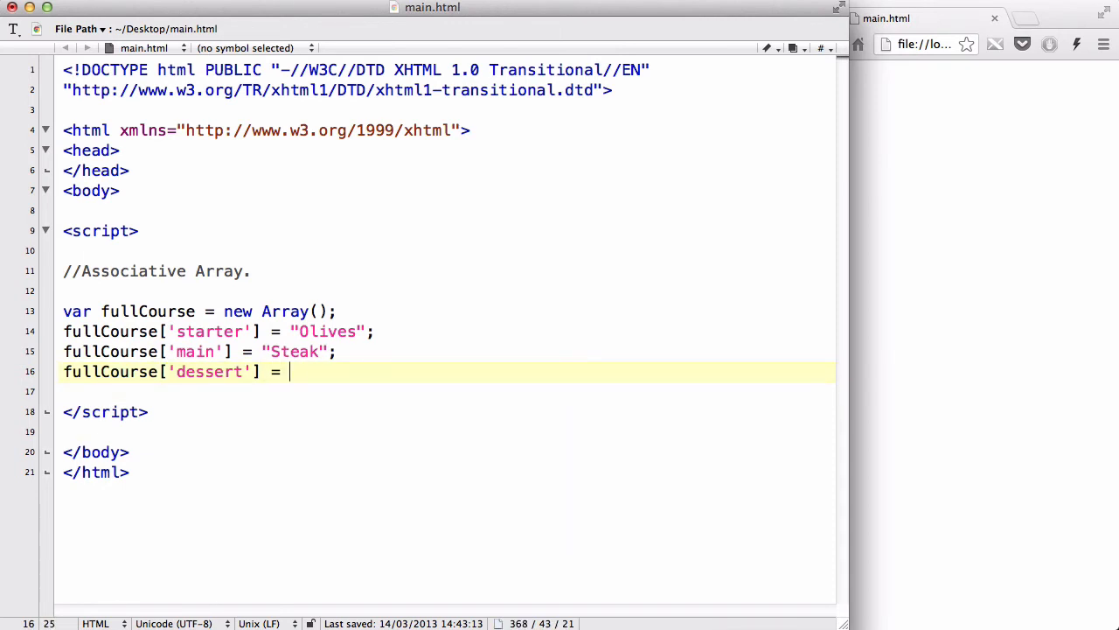
pyautogui.write('"Choc')
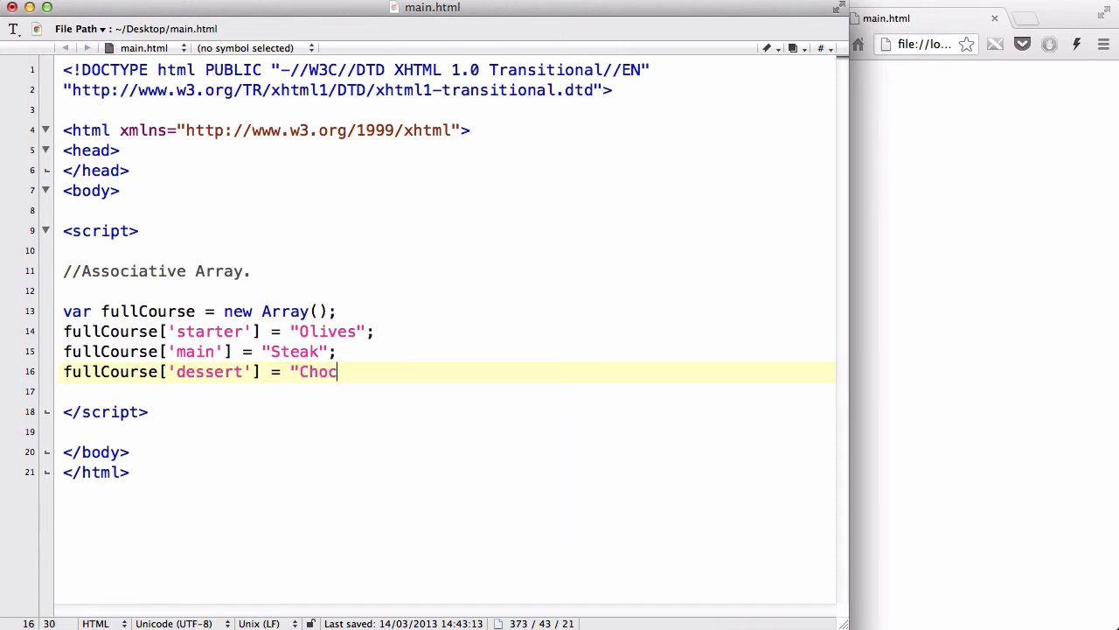
pyautogui.write('olate muffins";')
pyautogui.write('fullc')
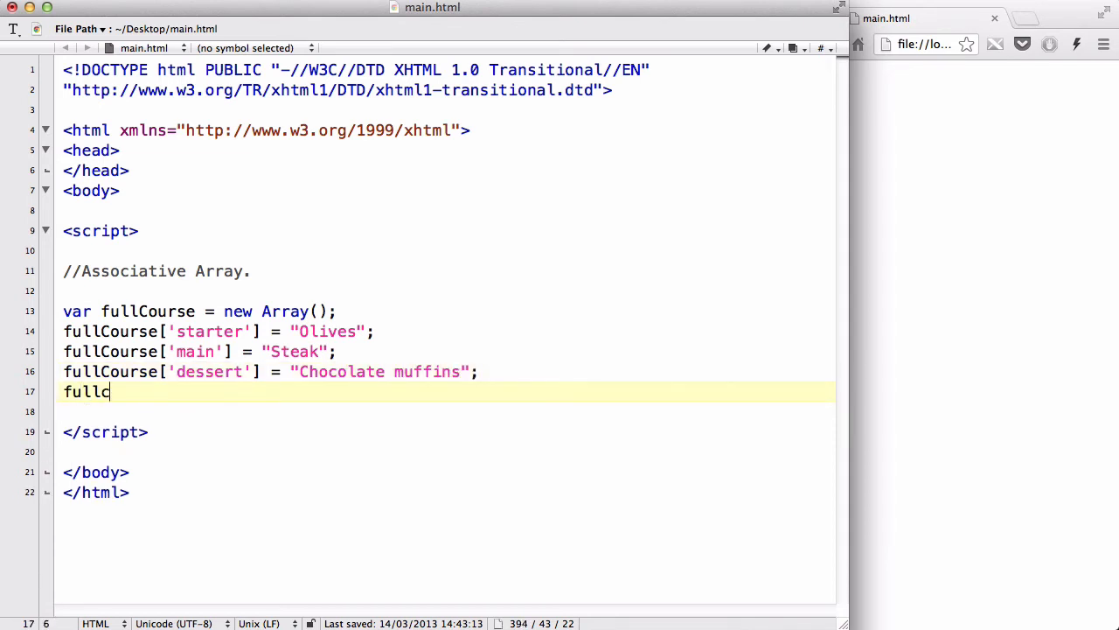
pyautogui.write('Course[[')
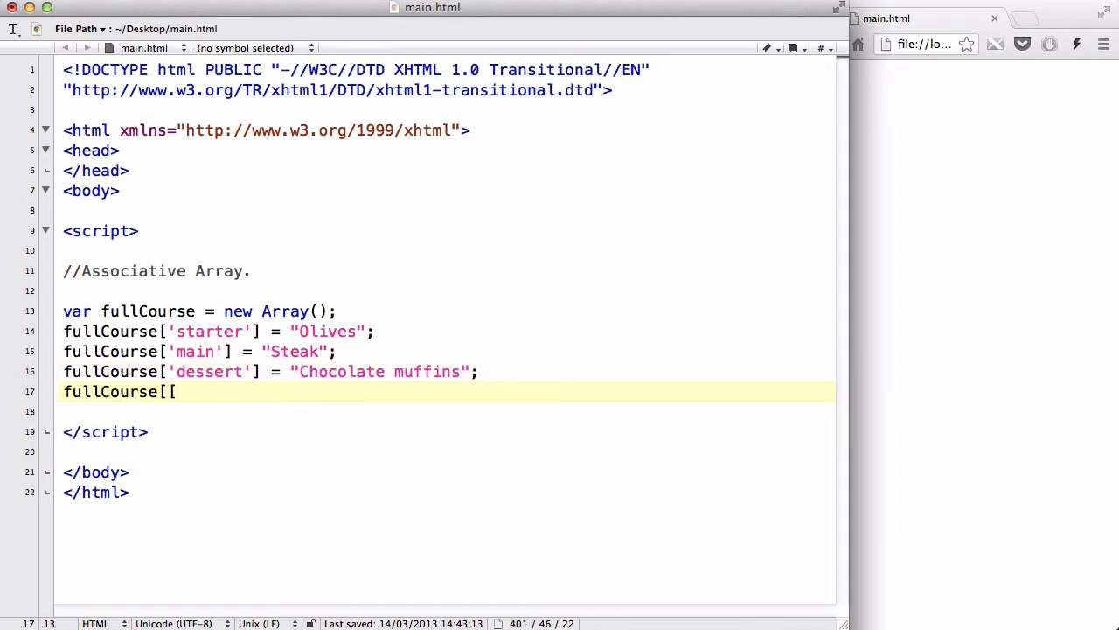
pyautogui.write("'dr")
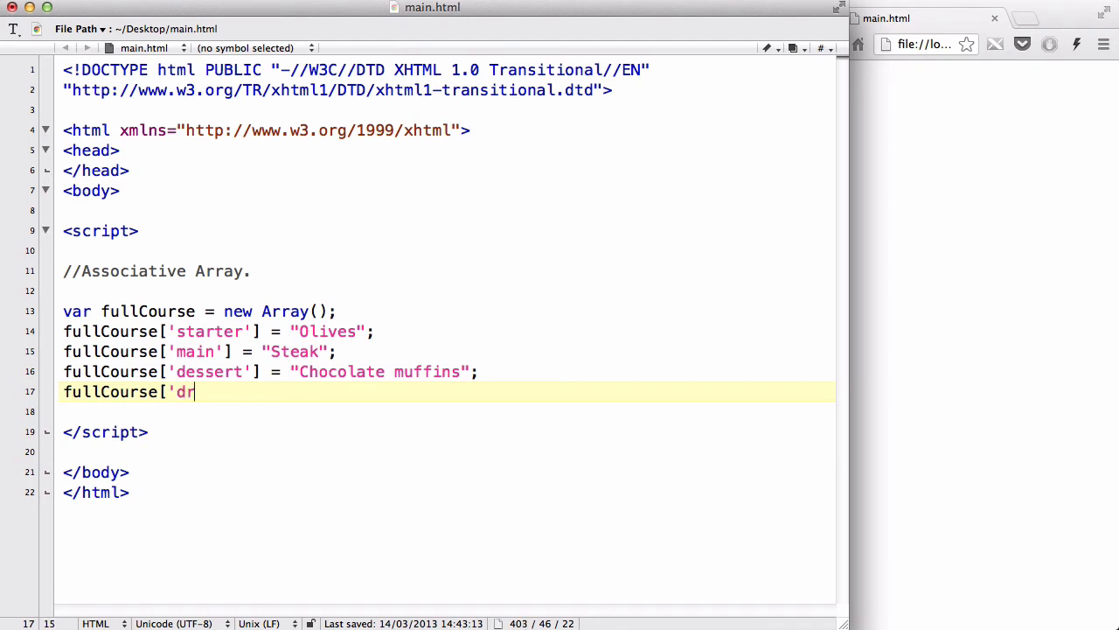
pyautogui.write("ink'] =")
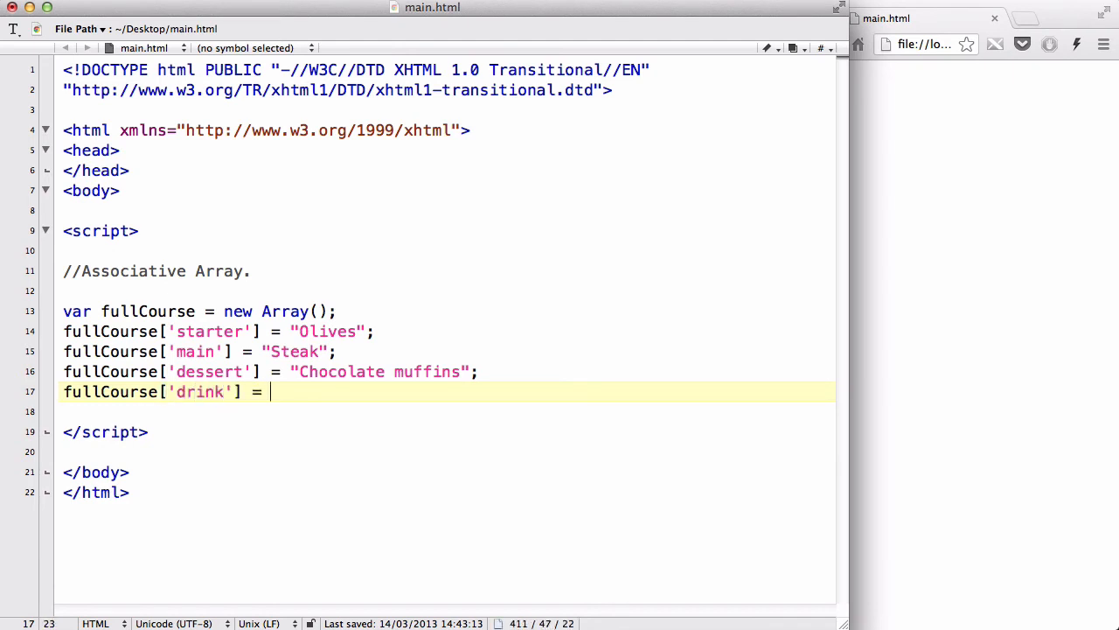
pyautogui.write('"Coke')
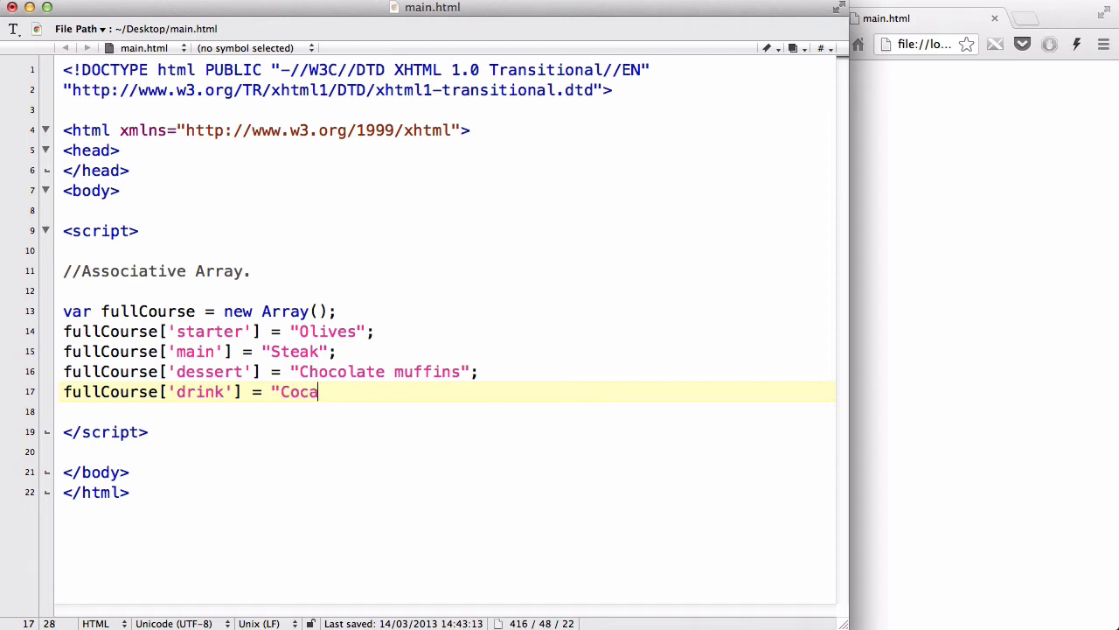
pyautogui.write('ke";')
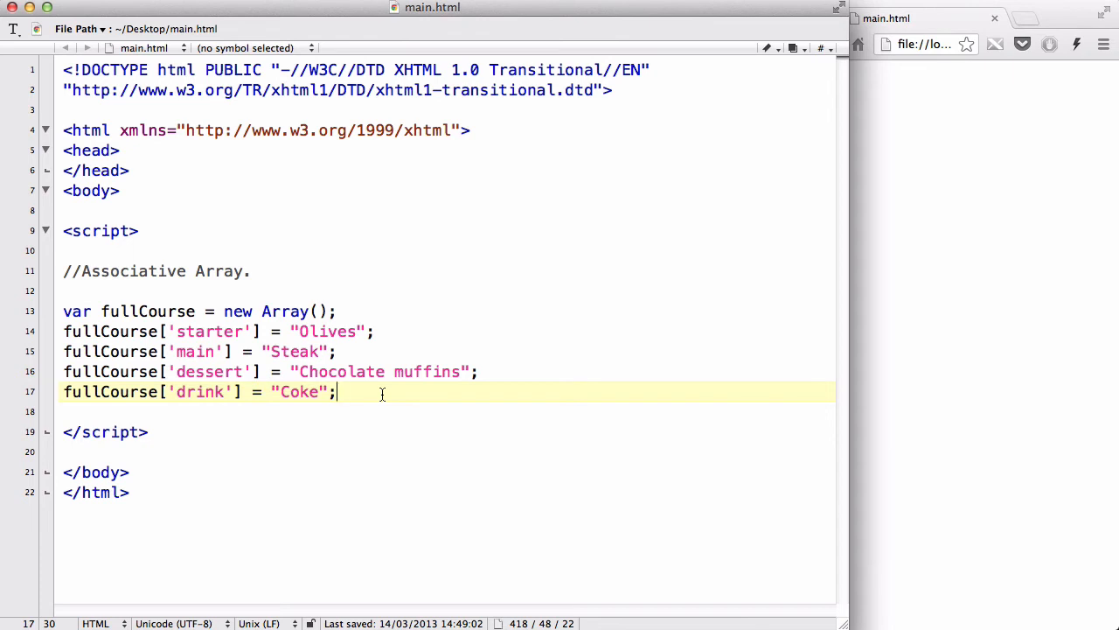
# Write var x = fullCourse['main']; followed by document.write(x);
pyautogui.write('var x')
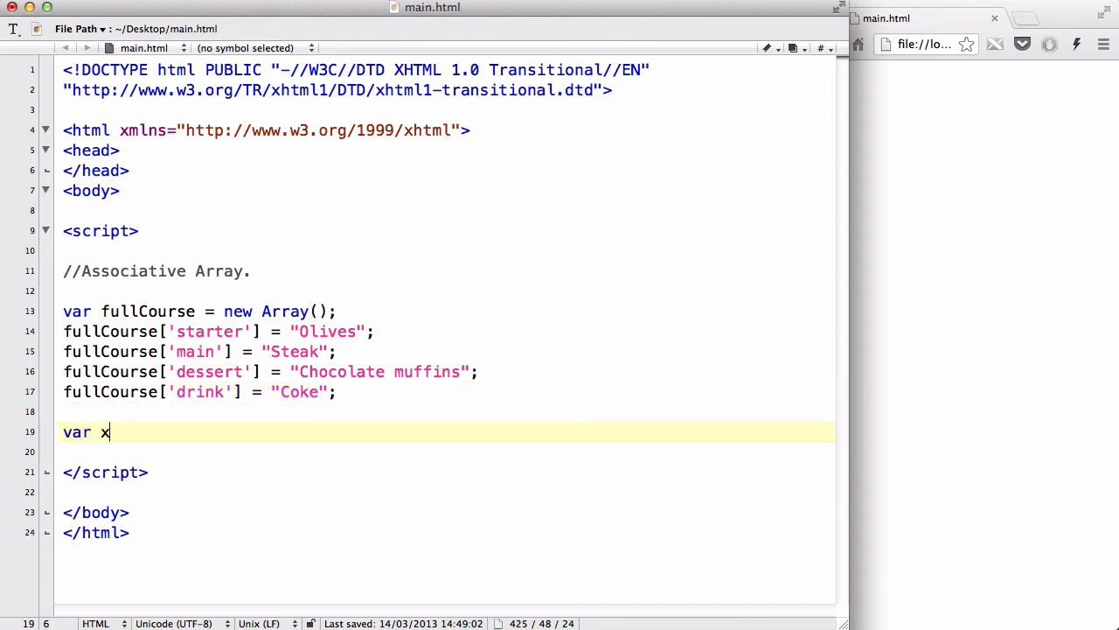
pyautogui.write('f')
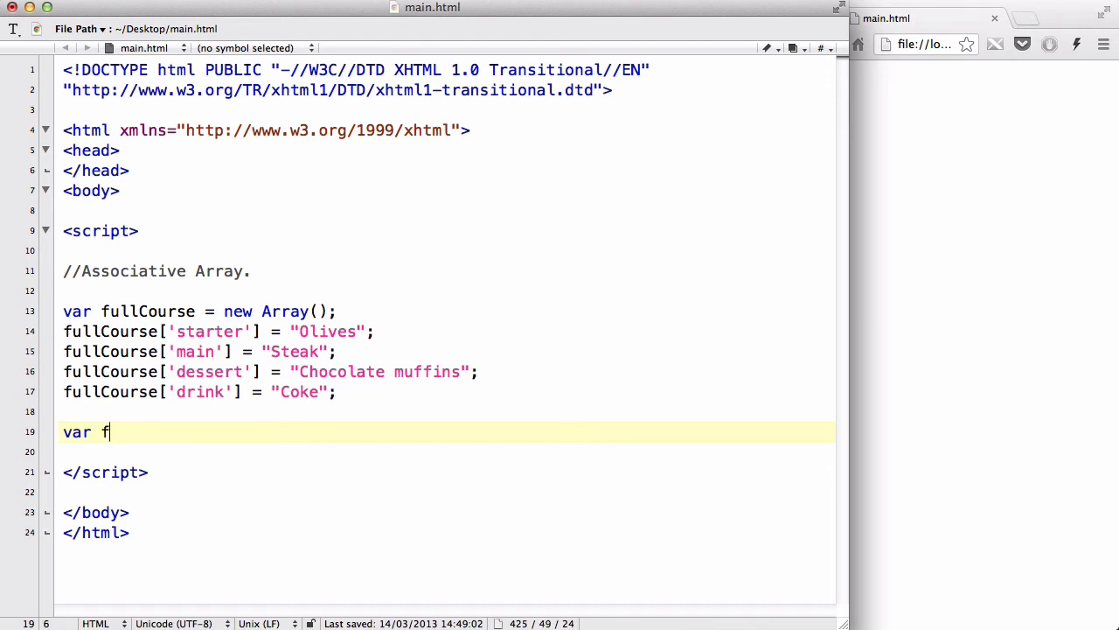
pyautogui.write('oo')
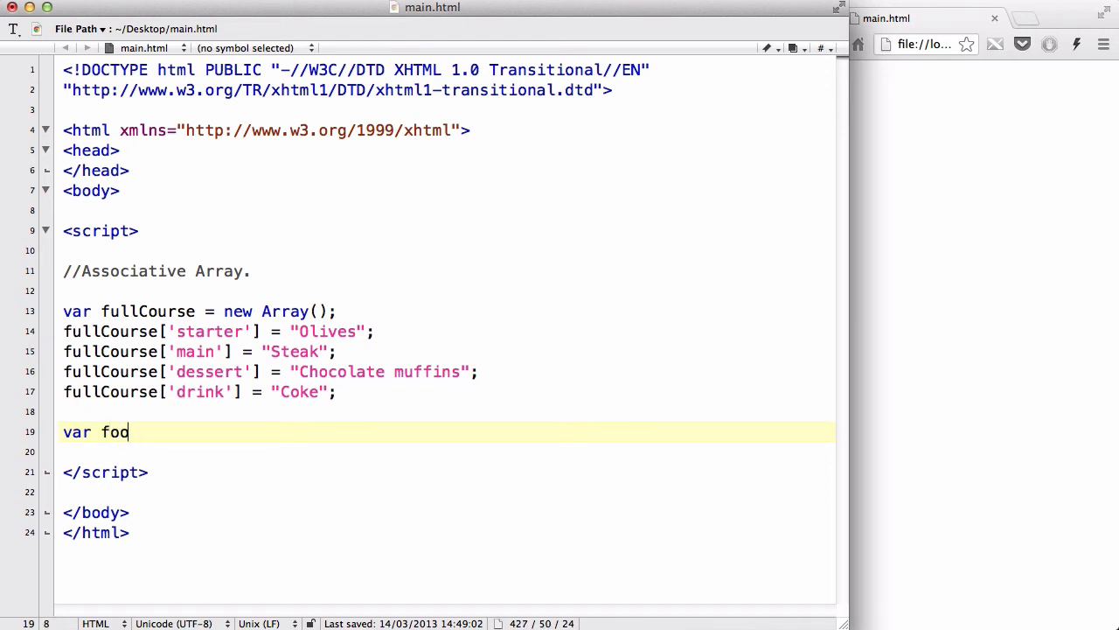
pyautogui.write('x =')
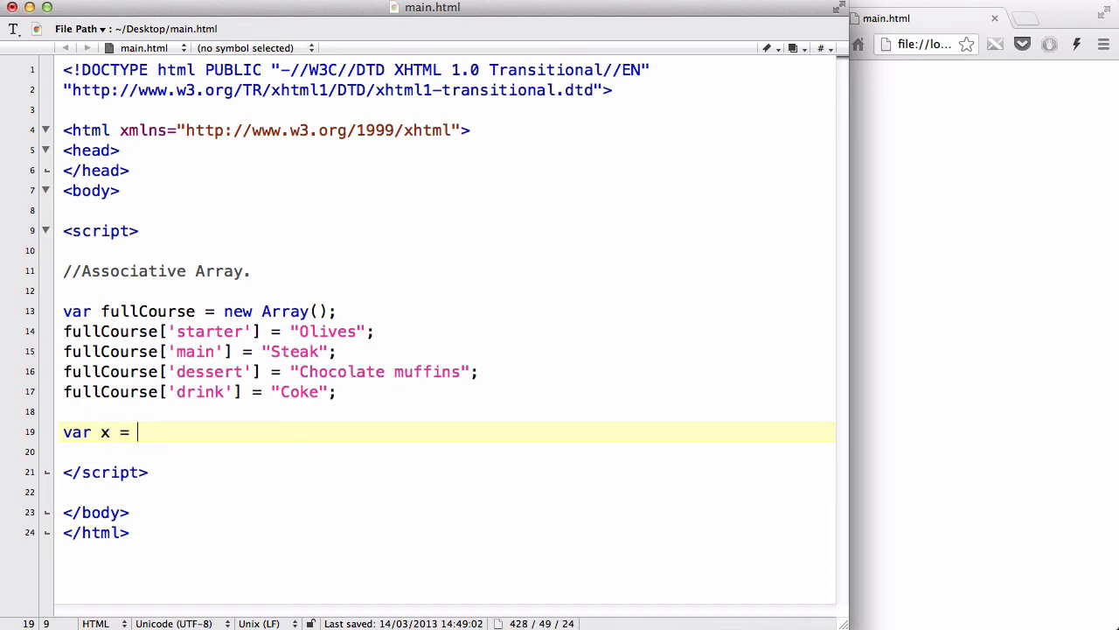
pyautogui.write('fullCour')
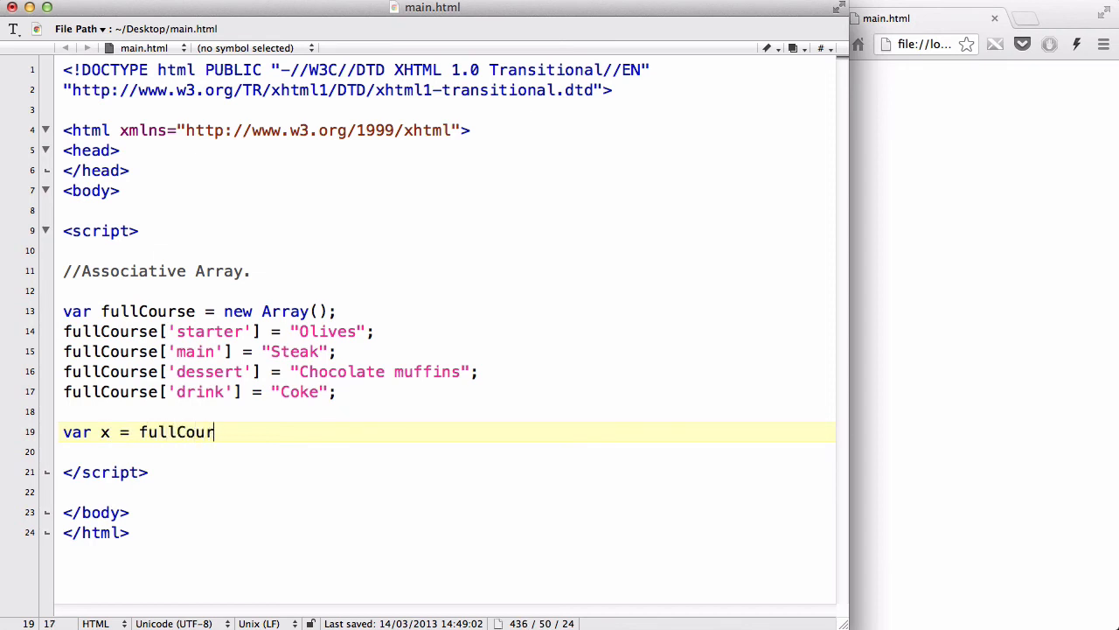
pyautogui.write('se[]')
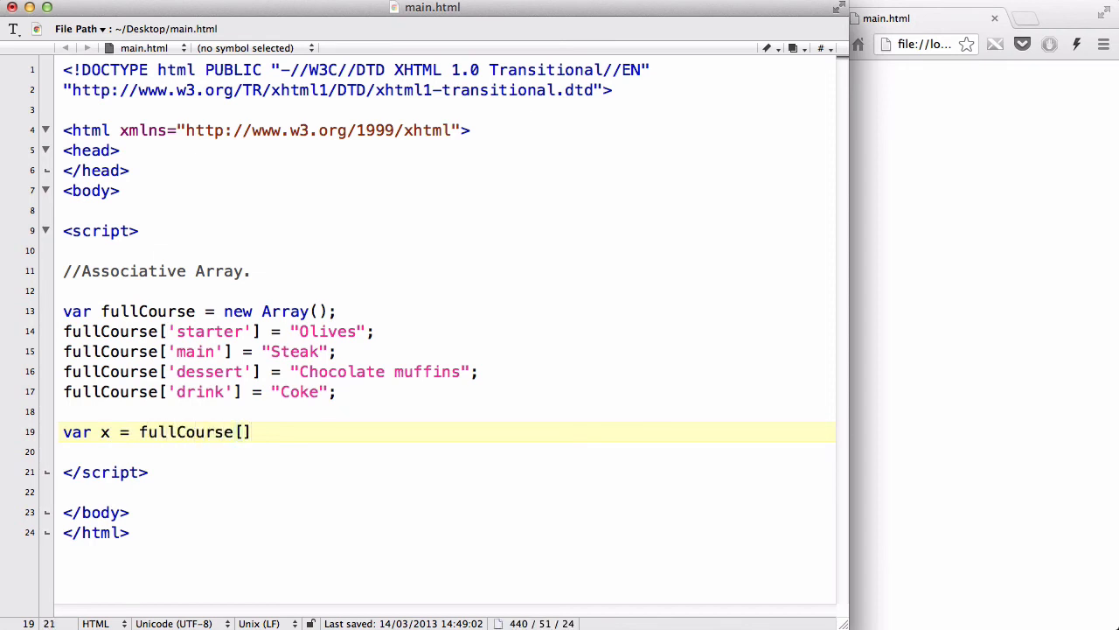
pyautogui.write("'")
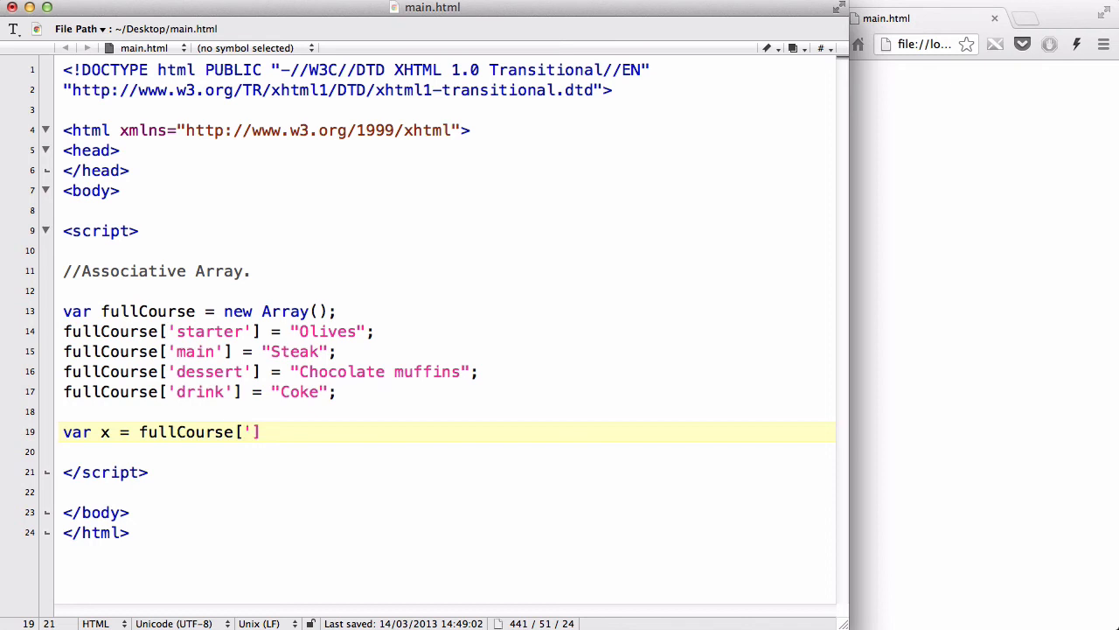
pyautogui.write('main')
pyautogui.write('document.w')
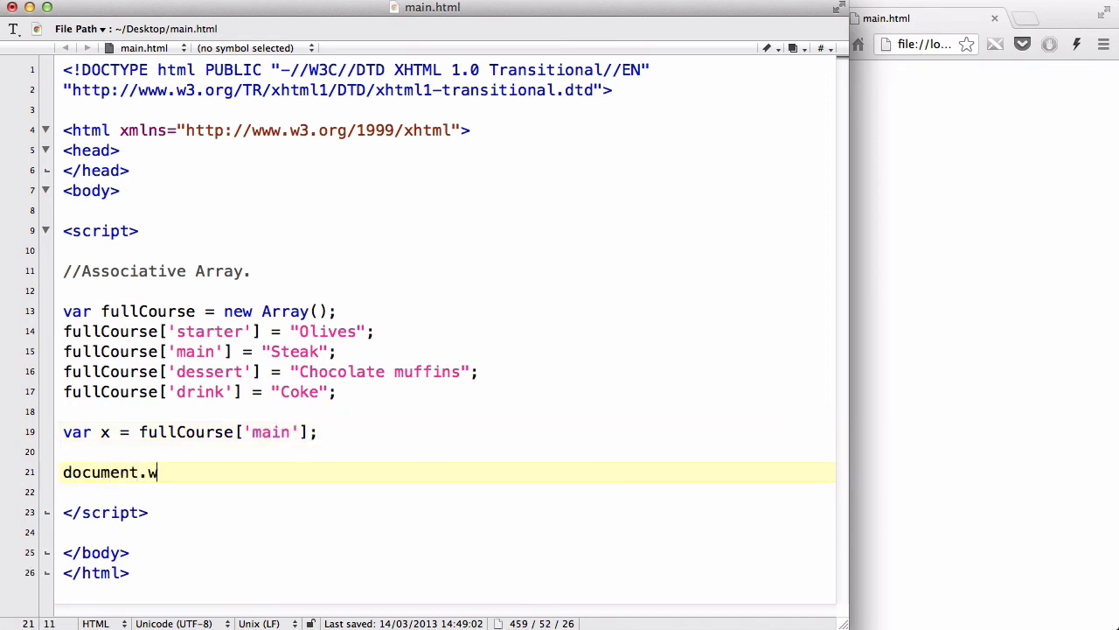
pyautogui.write('rite(x);')
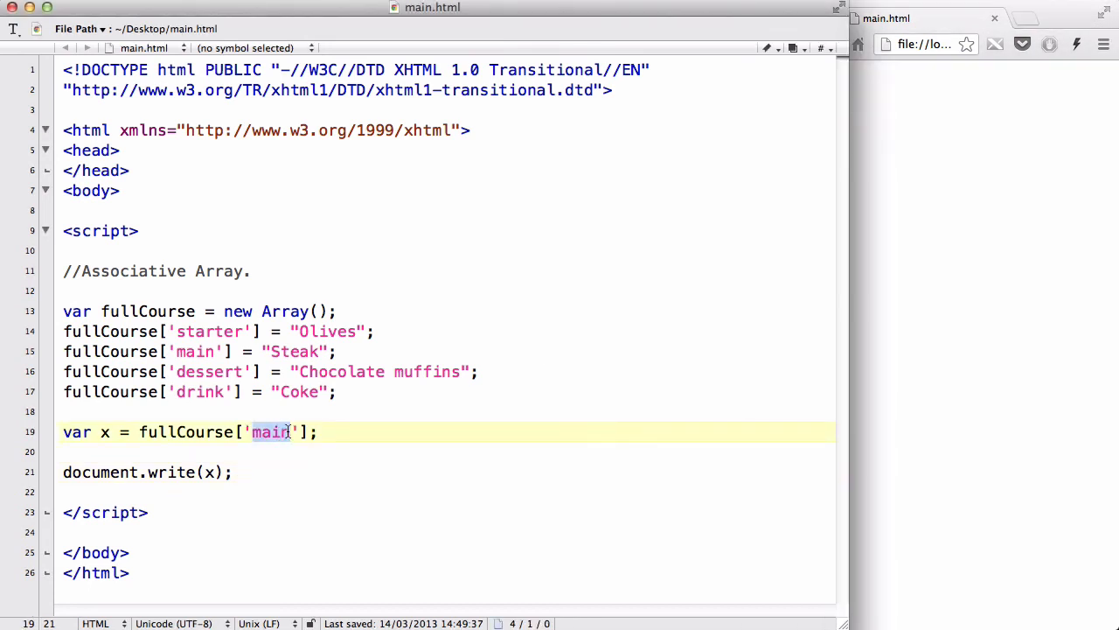
# Change the x line to fullCourse['drink'] and reload the browser page to show Coke
pyautogui.write('drink')
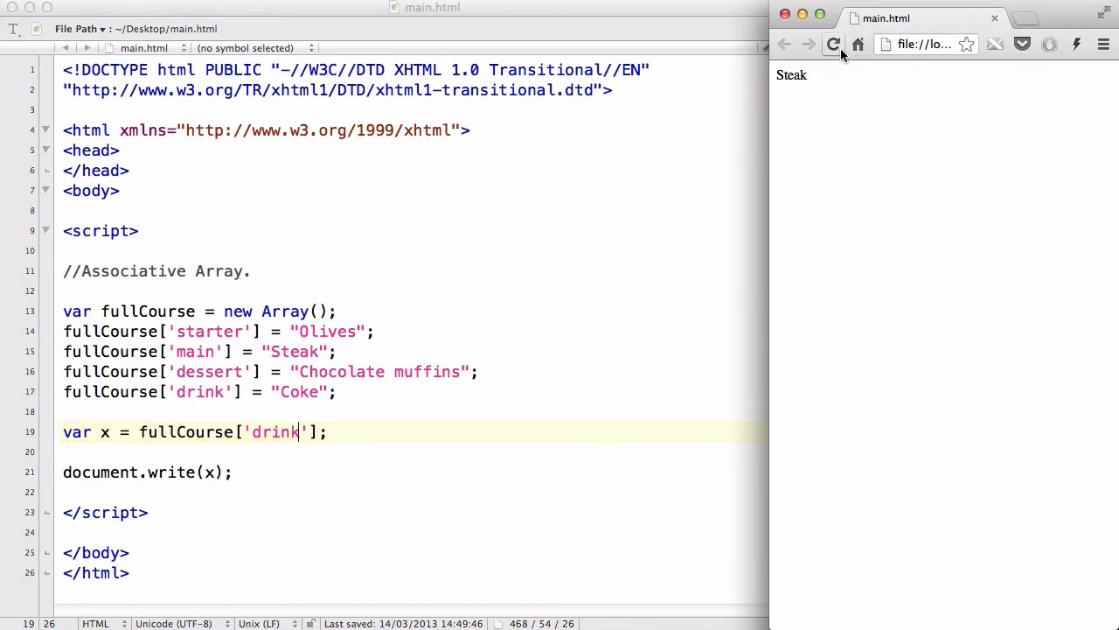
pyautogui.click(832, 43)
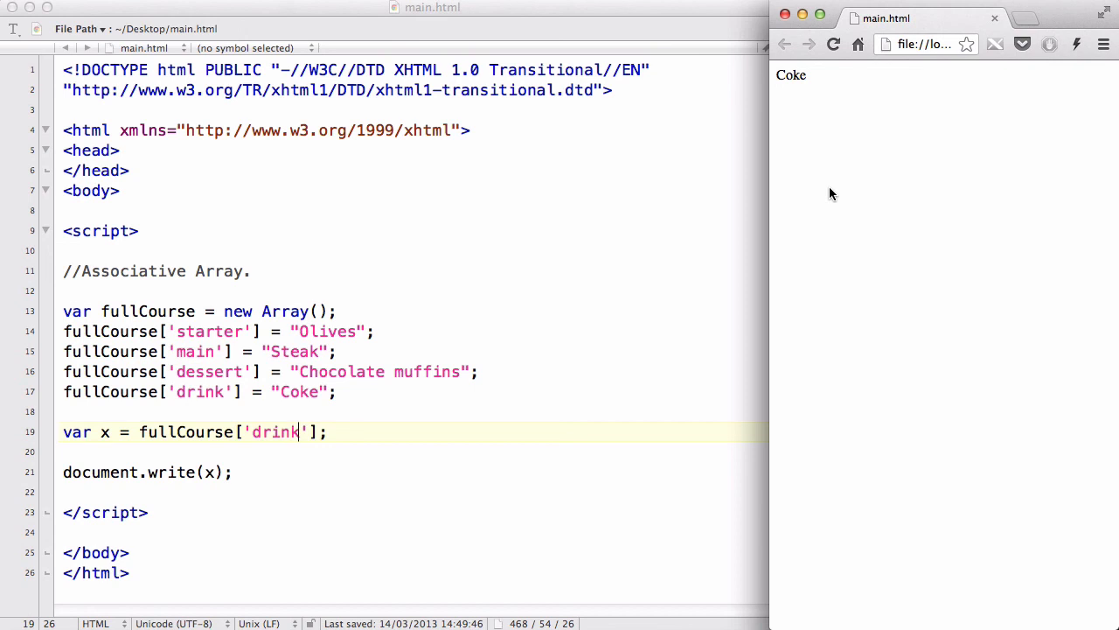
pyautogui.moveTo(378, 502)
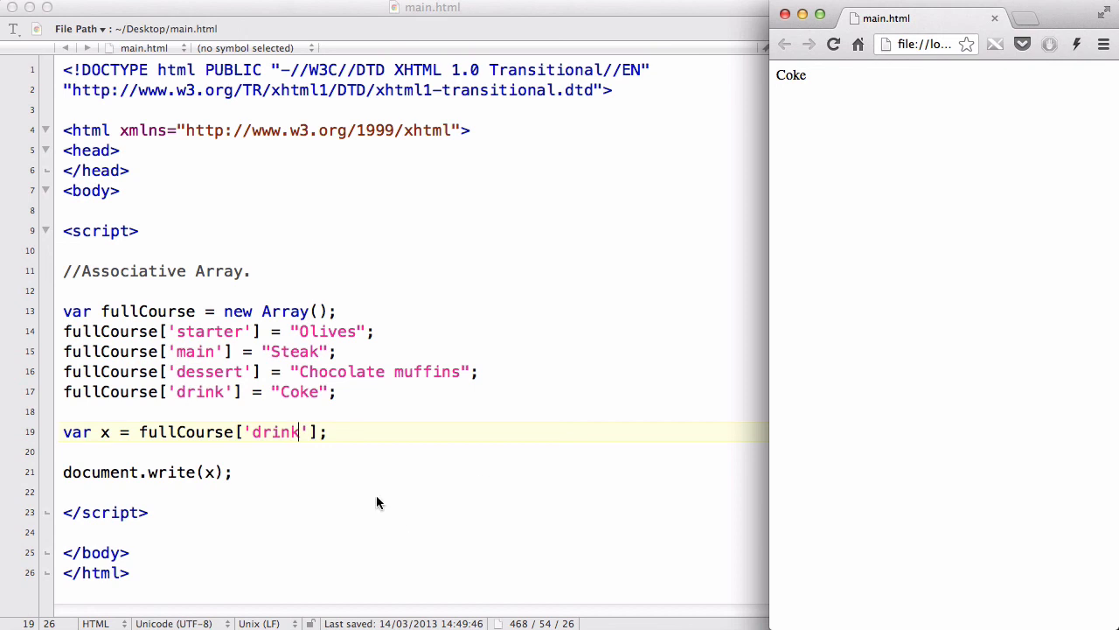
pyautogui.moveTo(352, 480)
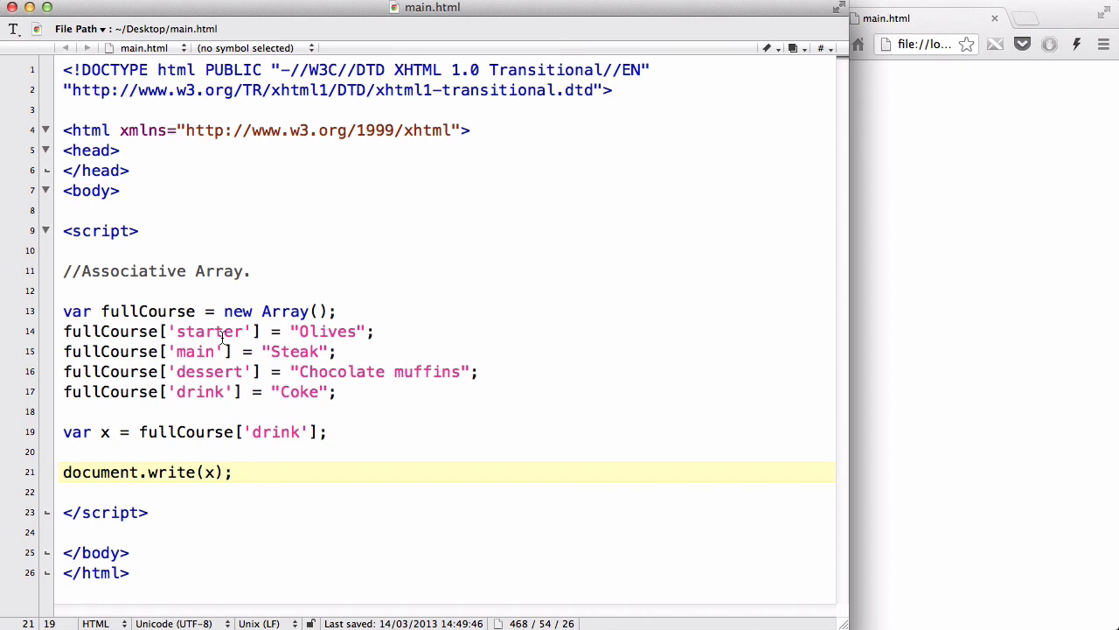
pyautogui.moveTo(178, 359)
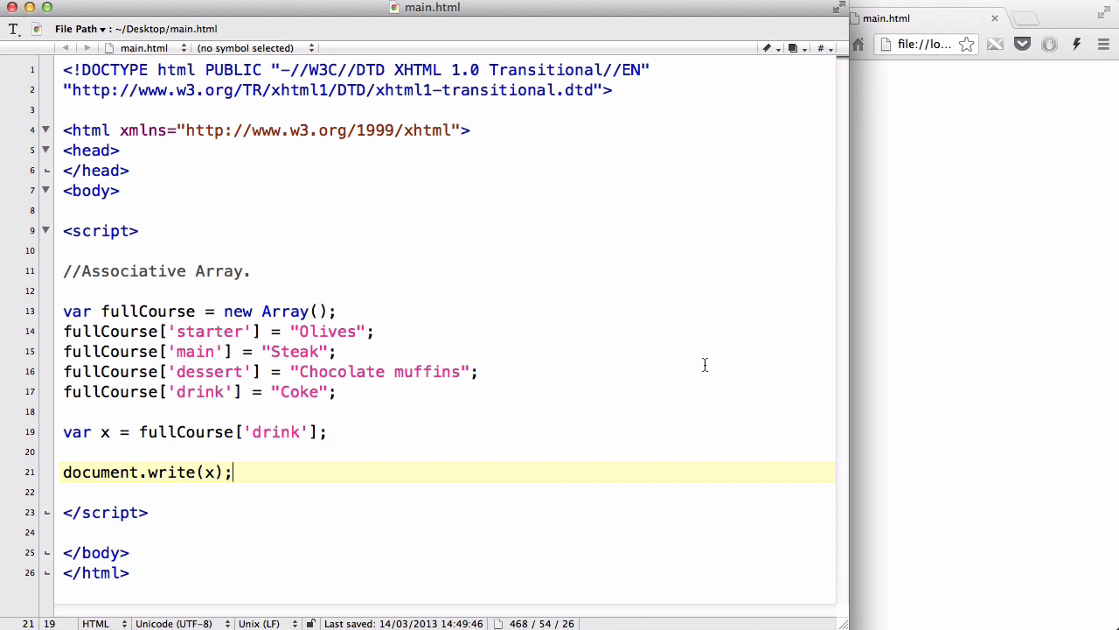
pyautogui.moveTo(1000, 341)
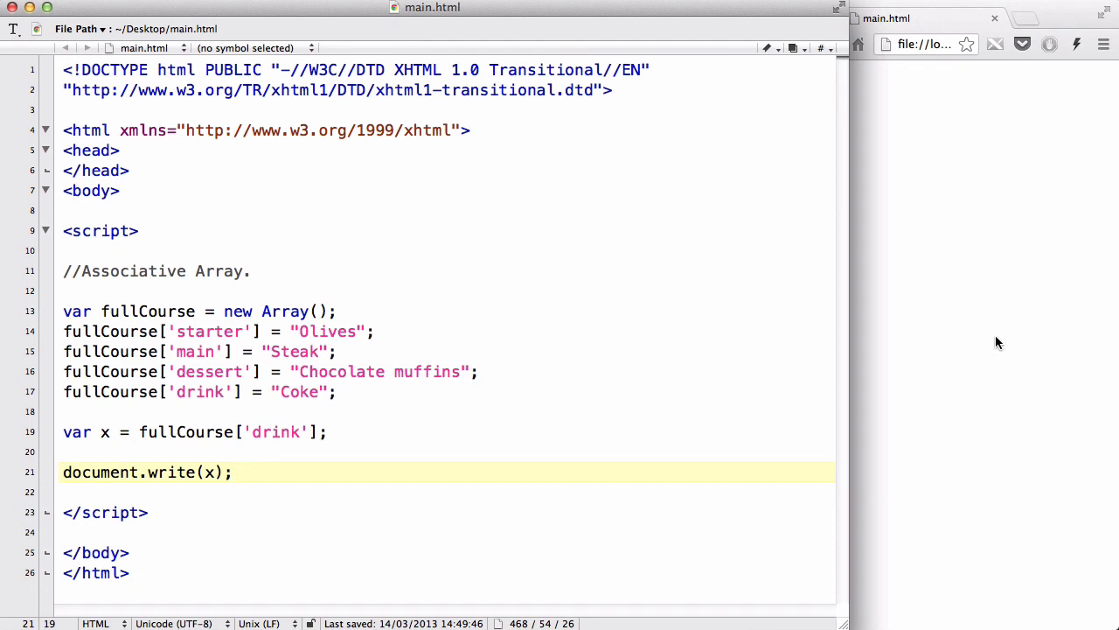